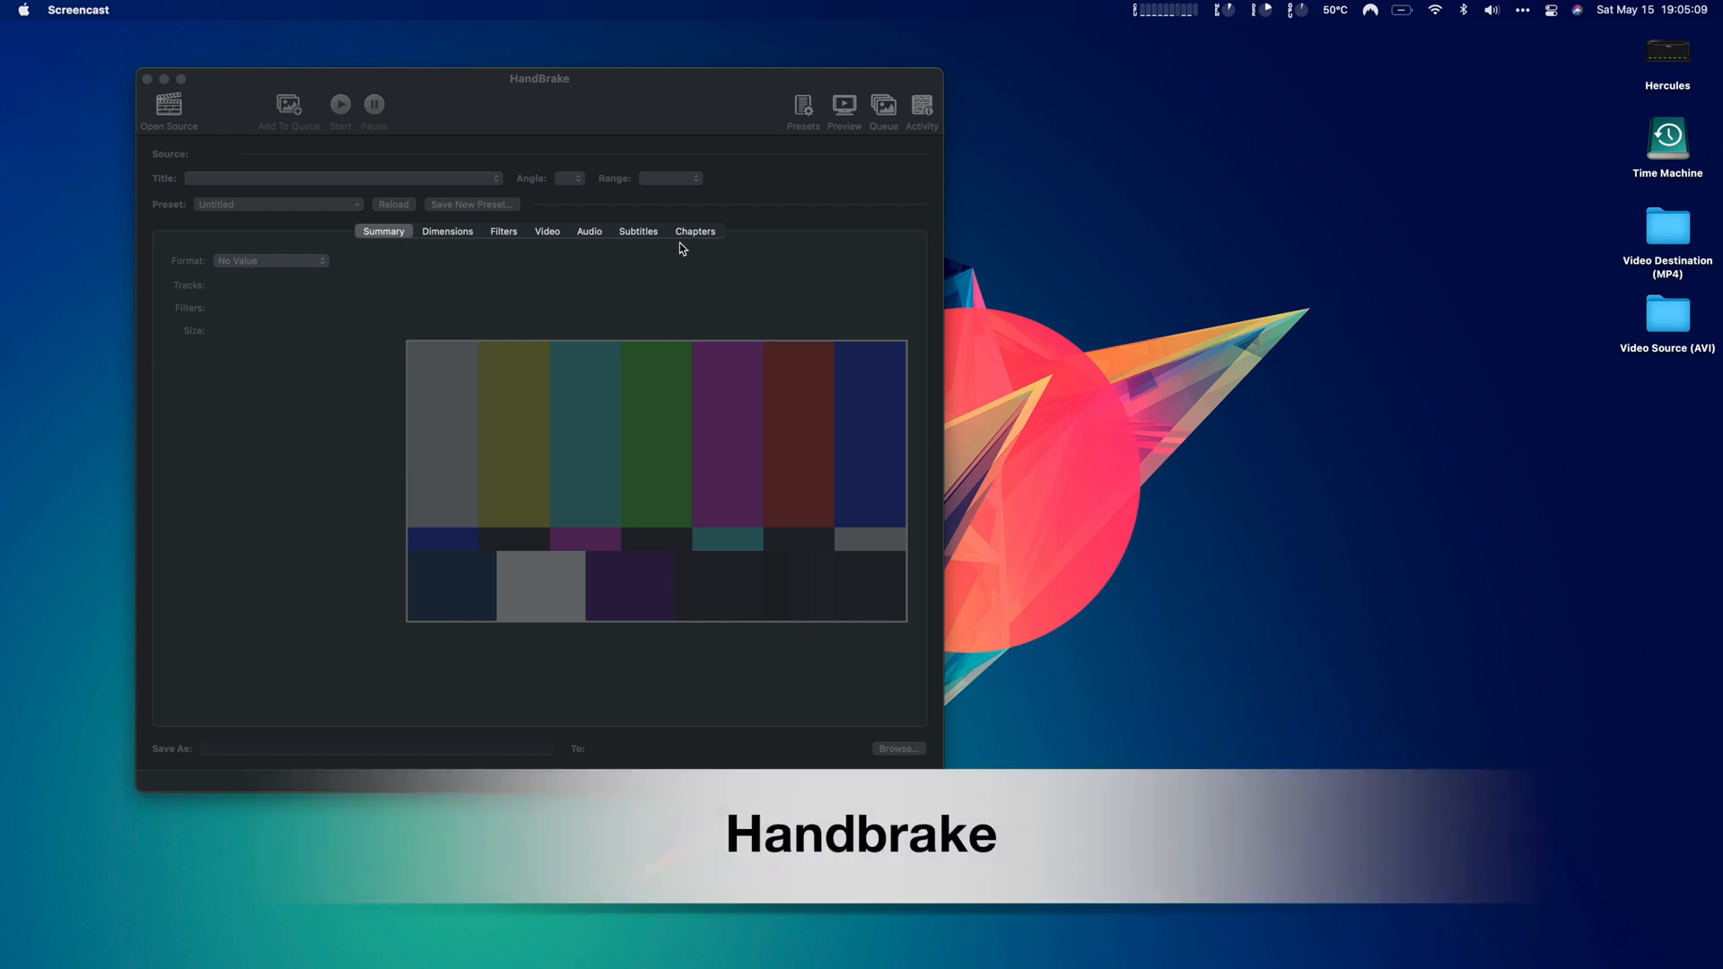
{"action": "mouse_move", "coordinate": [665, 129]}
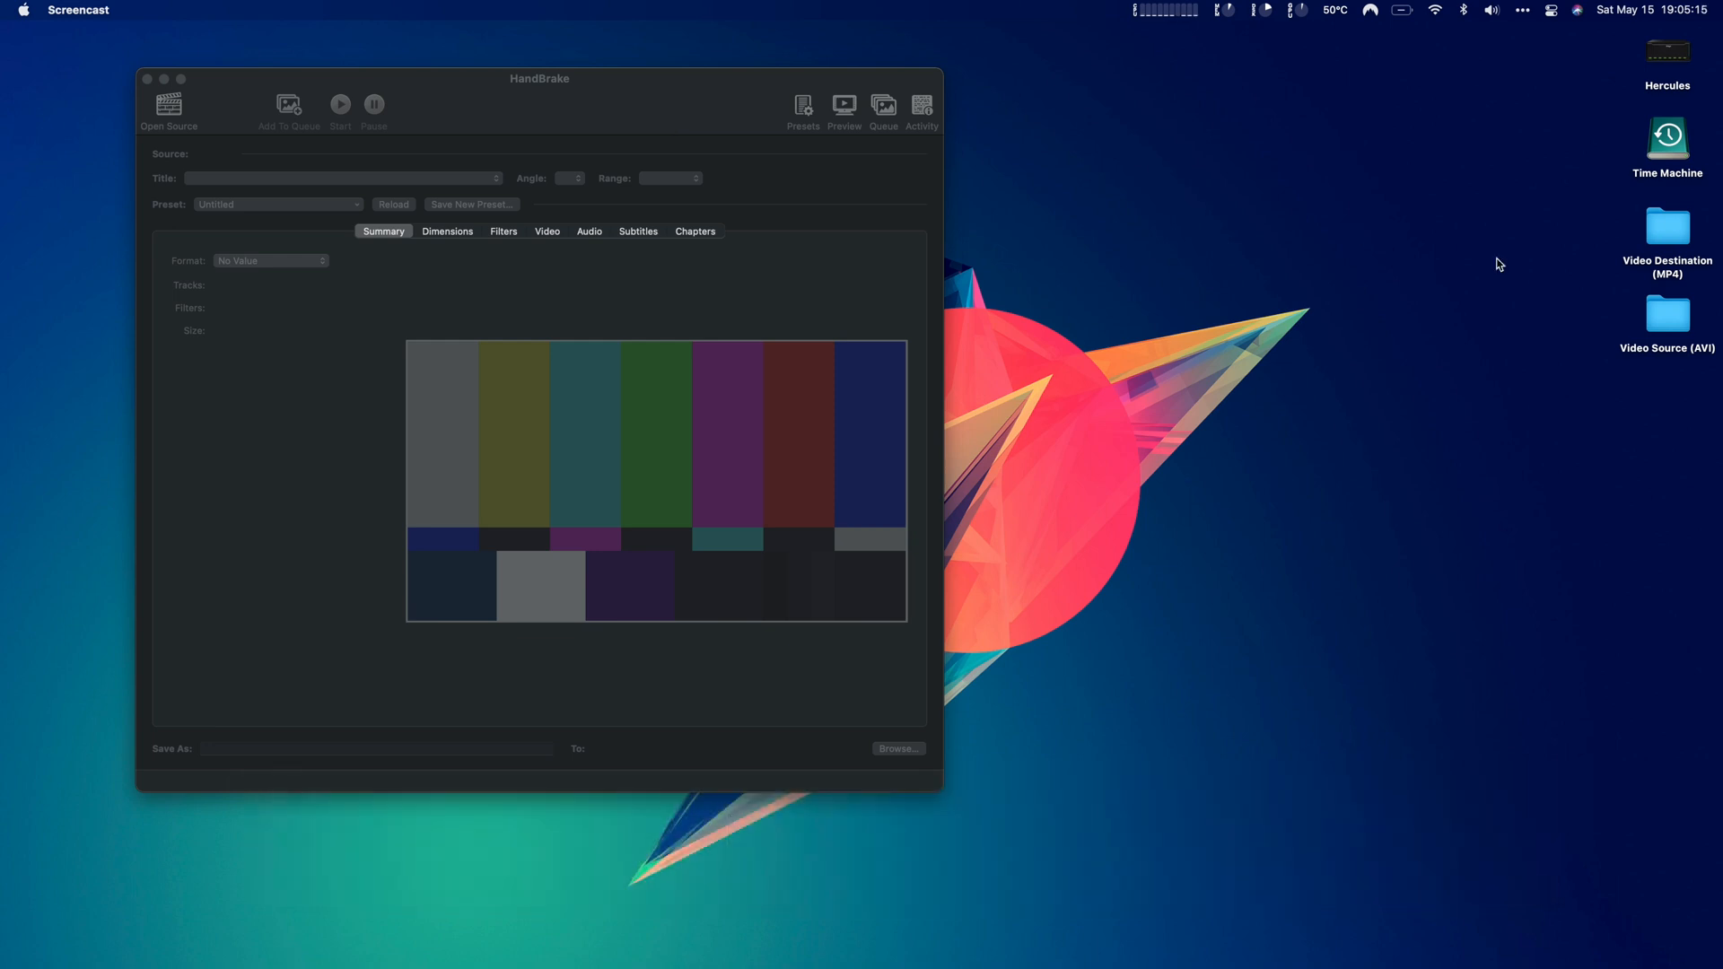
Open the Video Source (AVI) folder and play several echo clips in IINA to preview them
{"action": "right_click", "coordinate": [1667, 316]}
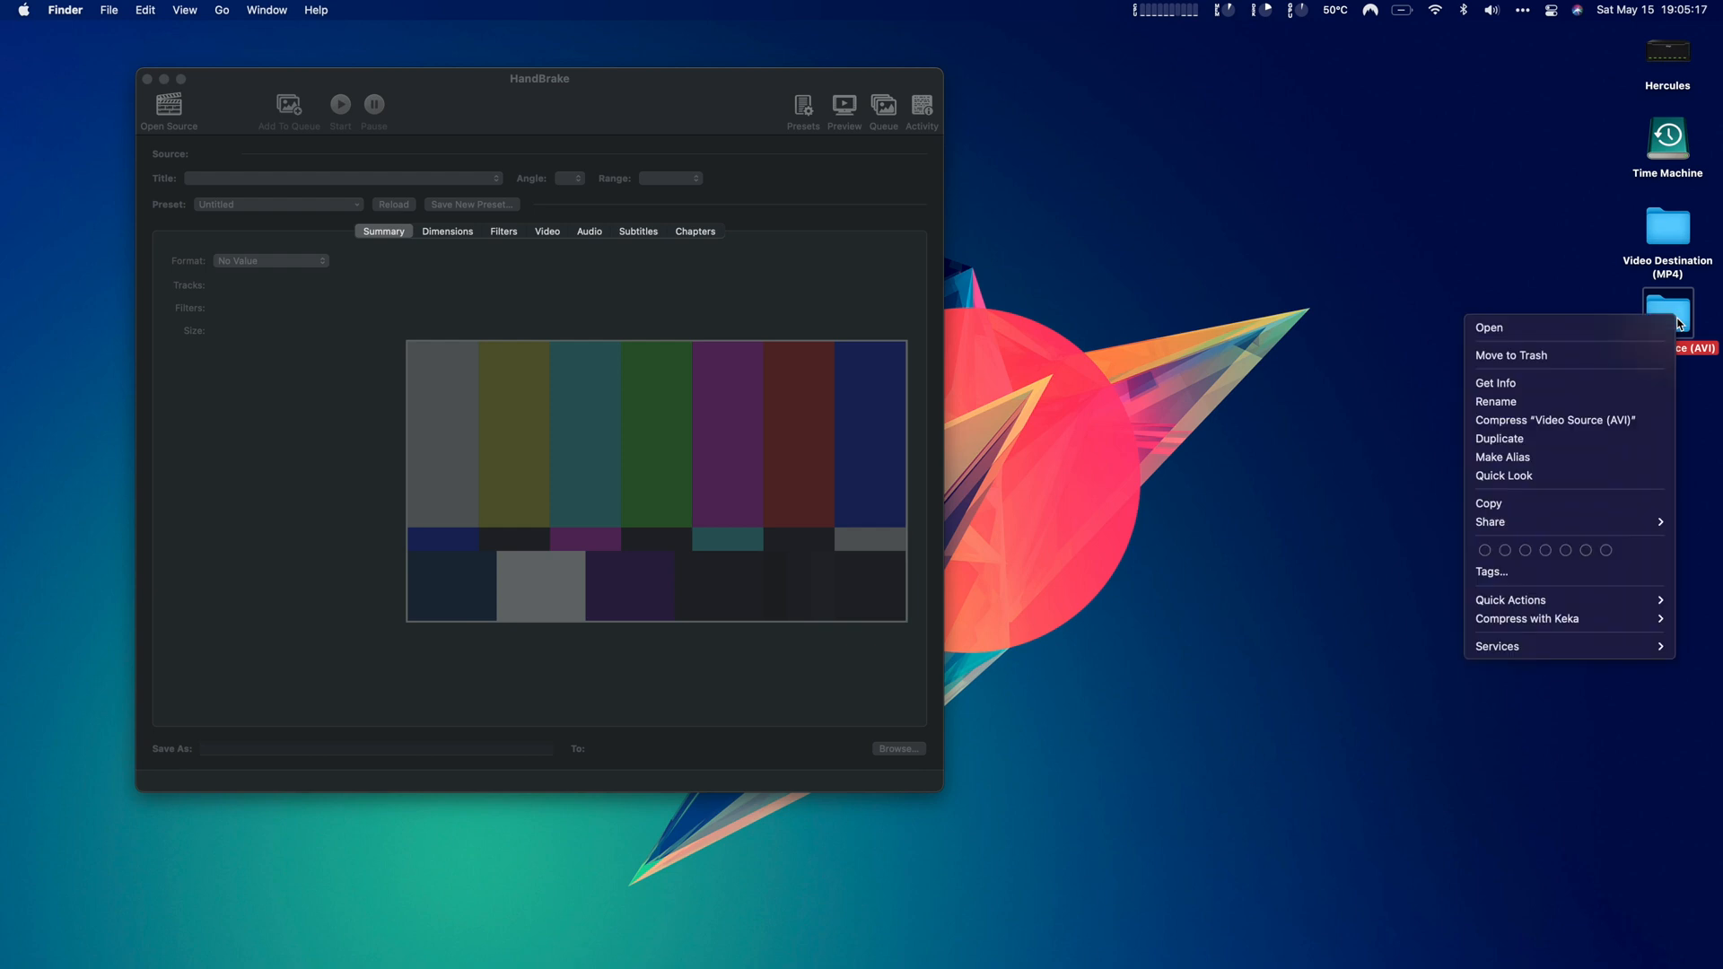
{"action": "left_click", "coordinate": [1489, 327]}
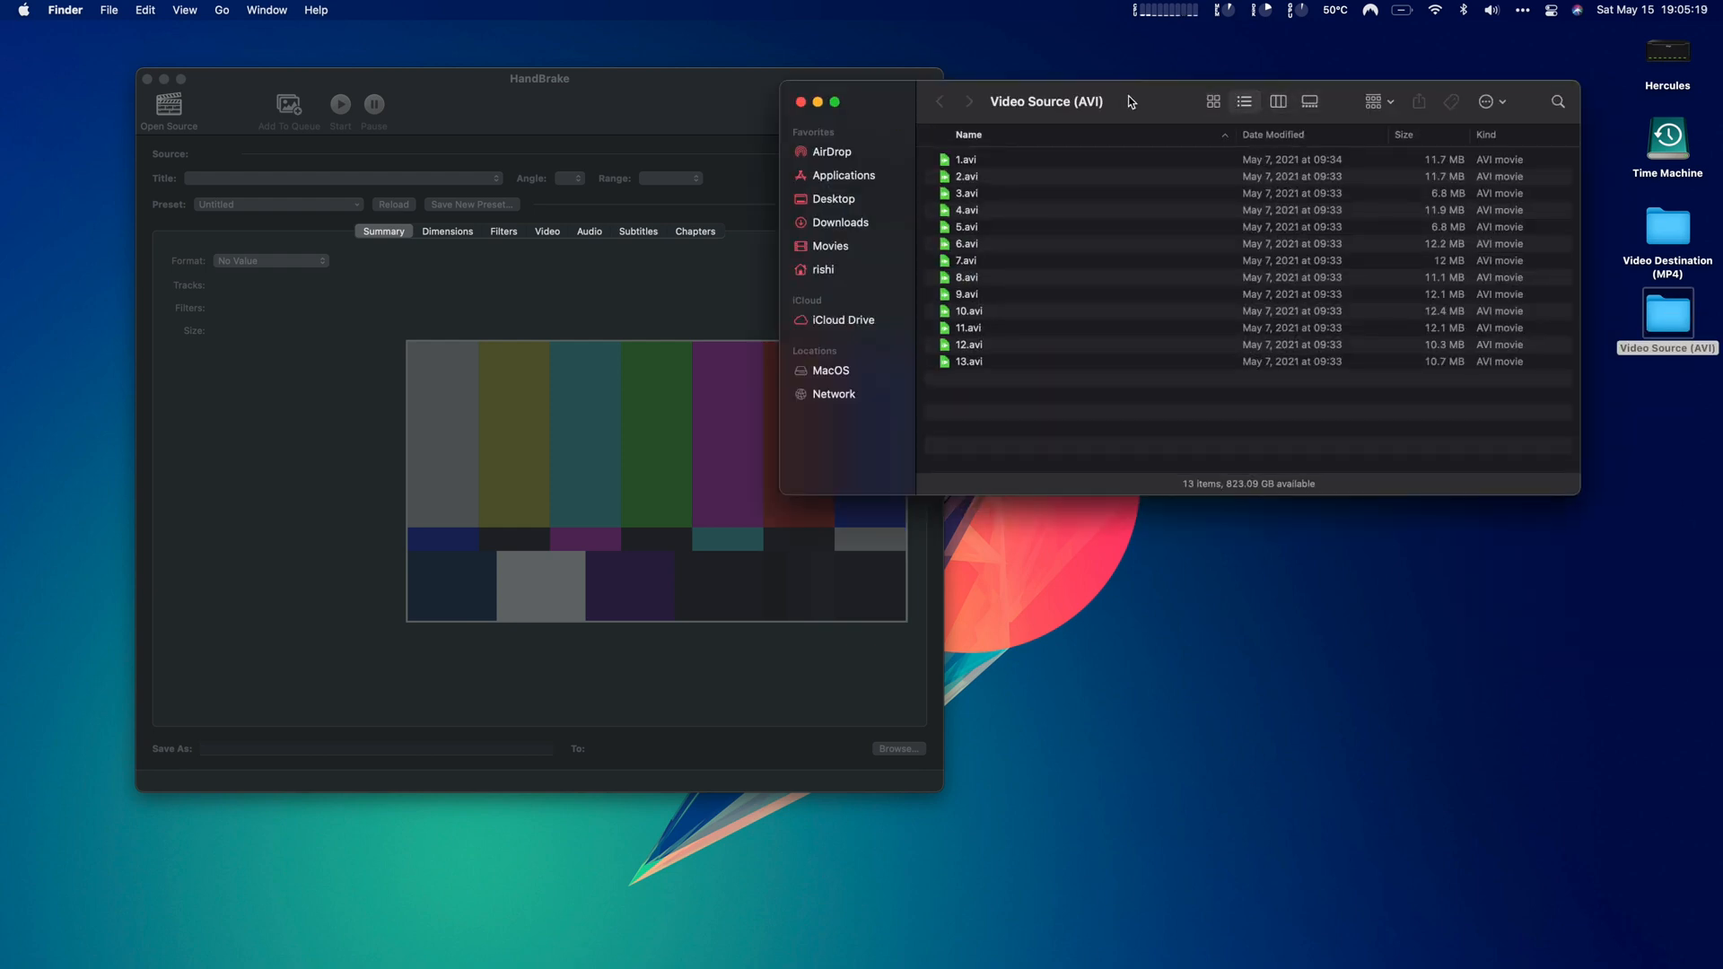
{"action": "double_click", "coordinate": [965, 160]}
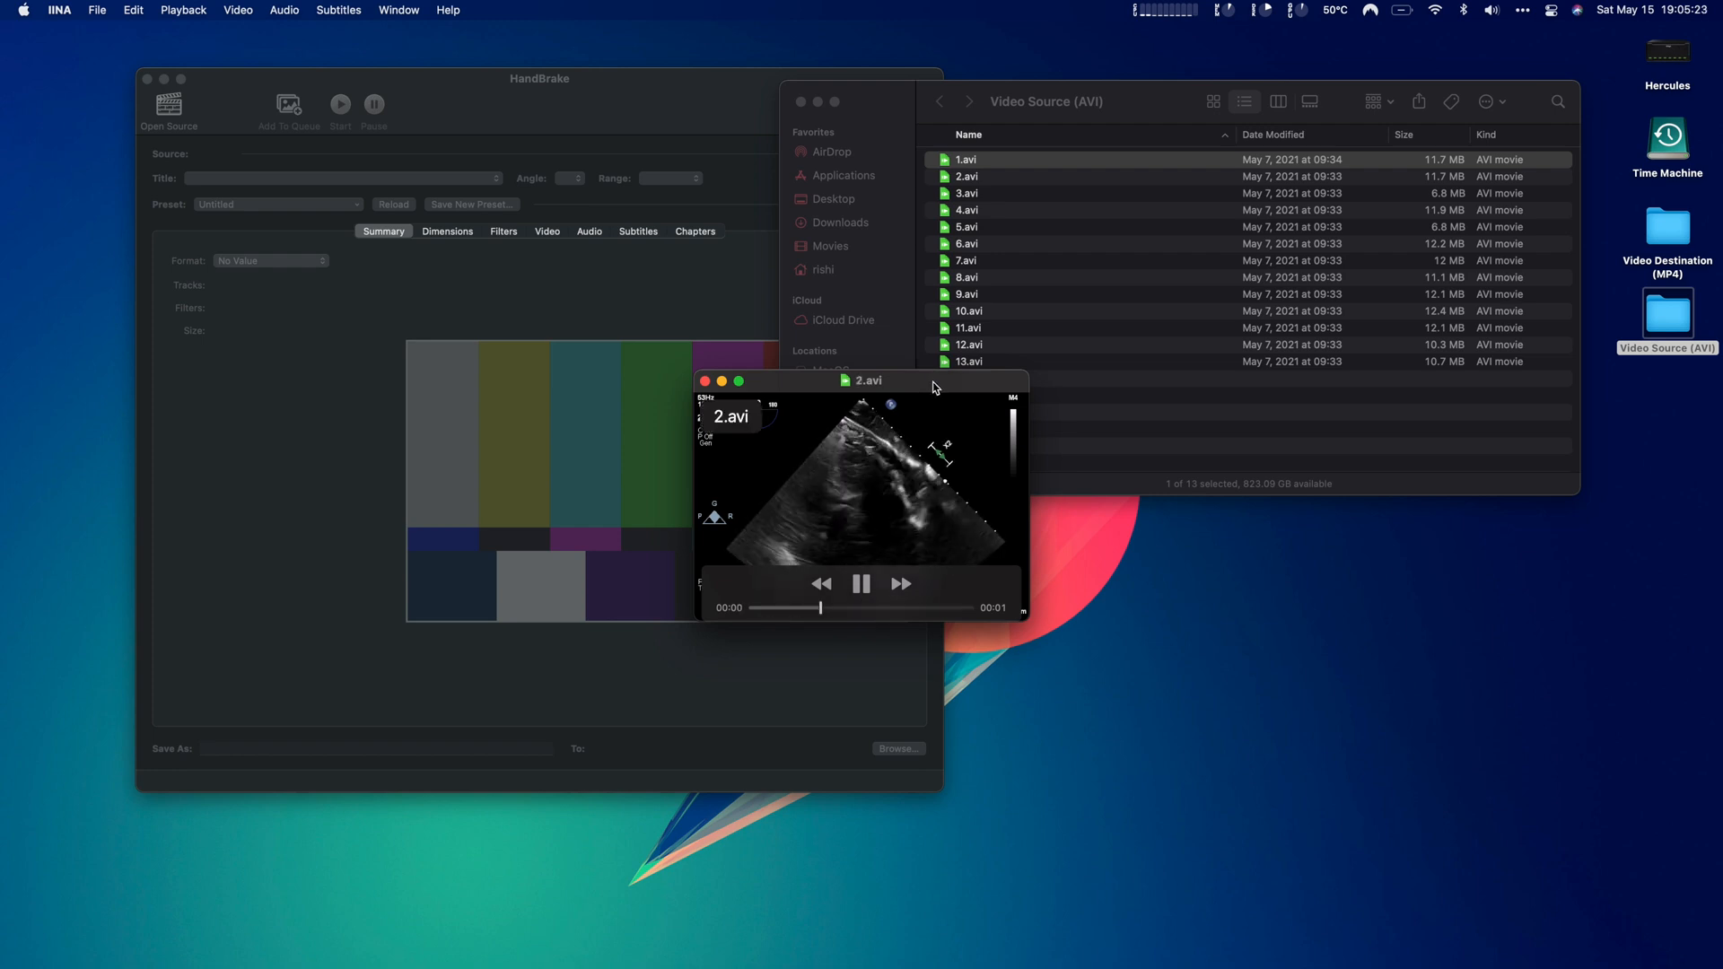
{"action": "left_click", "coordinate": [899, 583]}
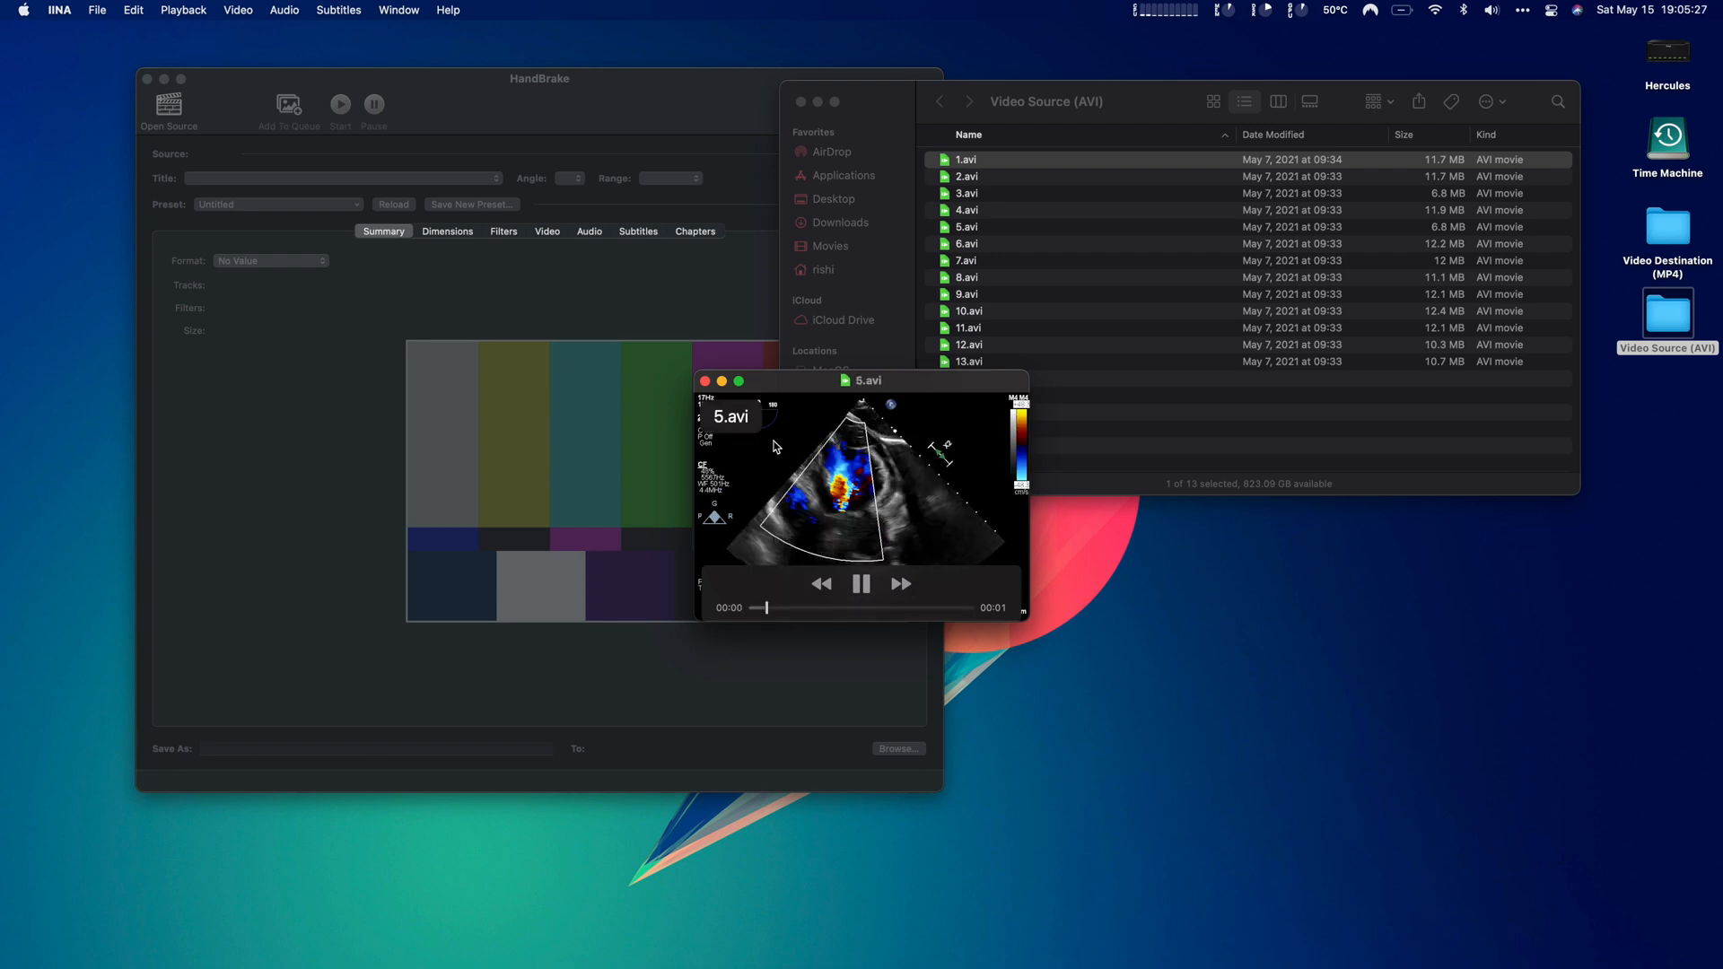
{"action": "left_click", "coordinate": [899, 583]}
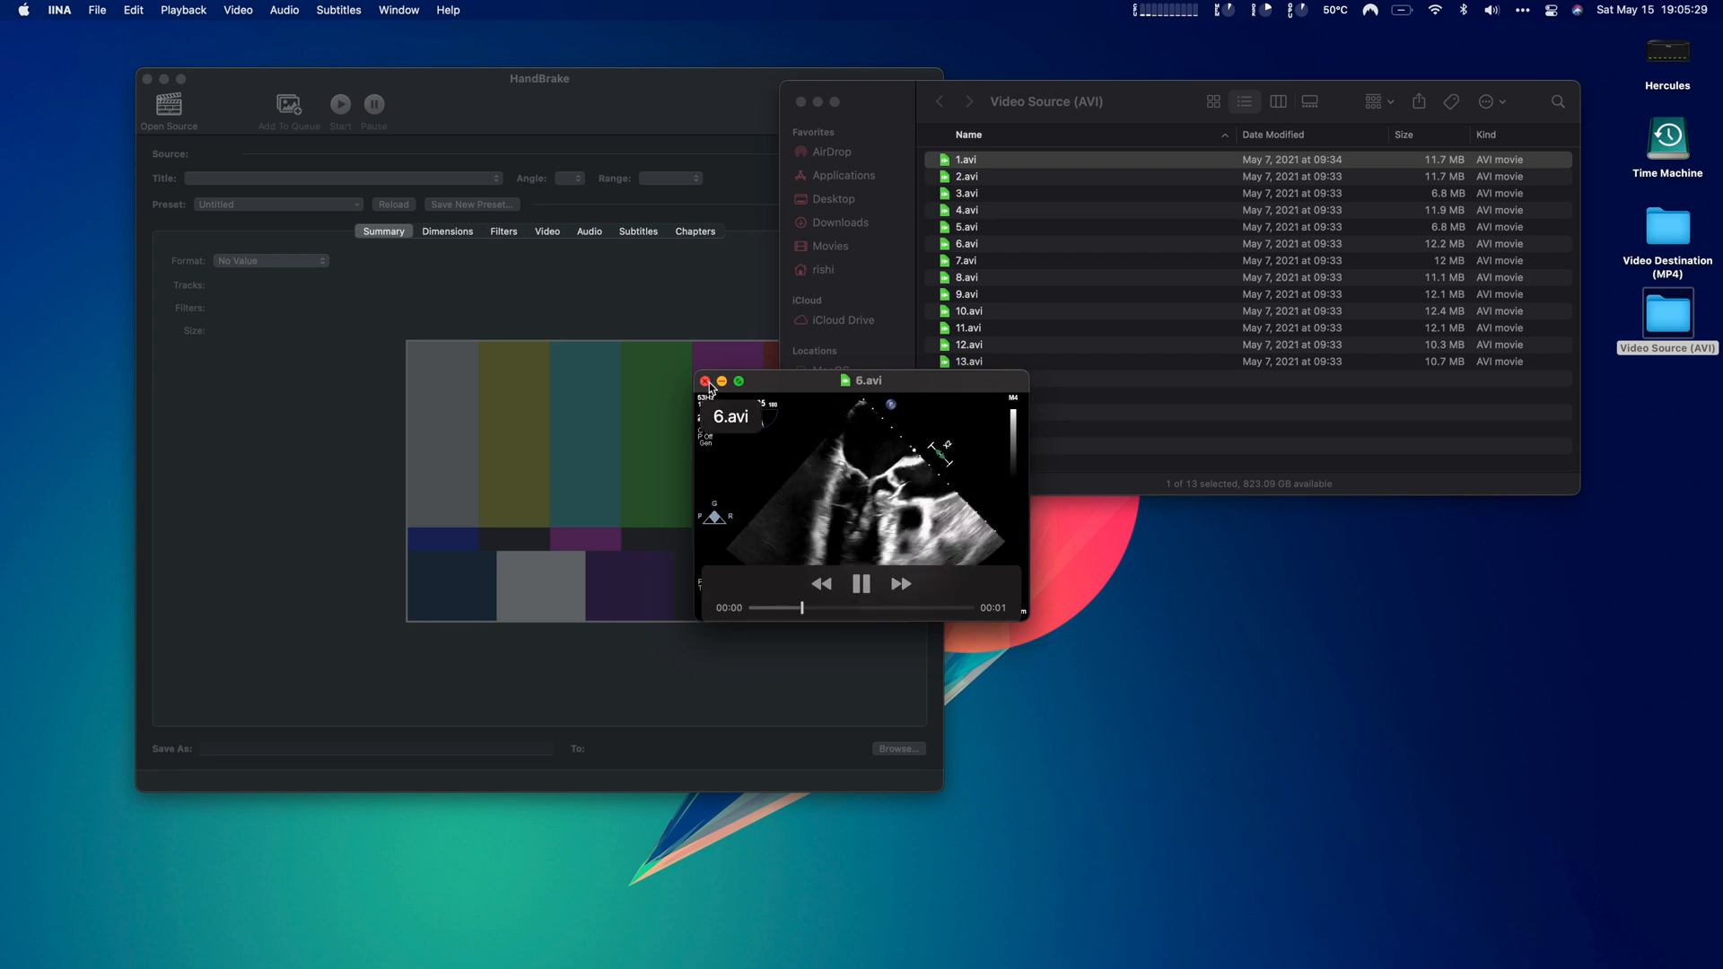
{"action": "left_click", "coordinate": [703, 380]}
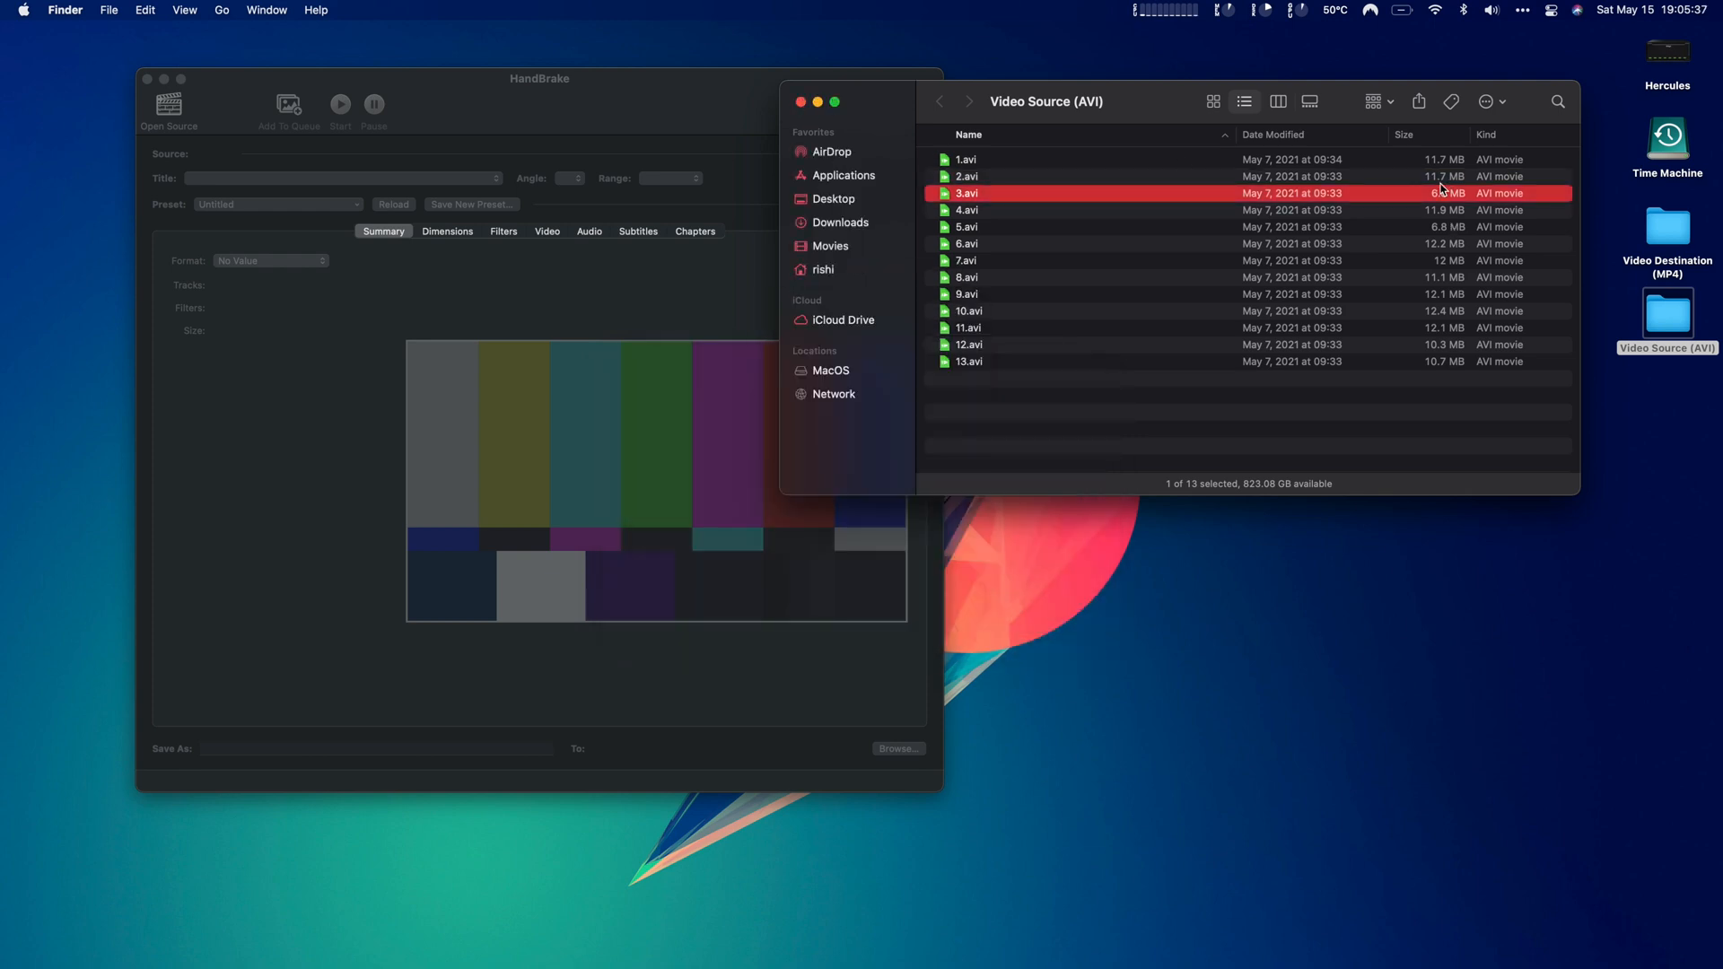
{"action": "mouse_move", "coordinate": [1450, 327]}
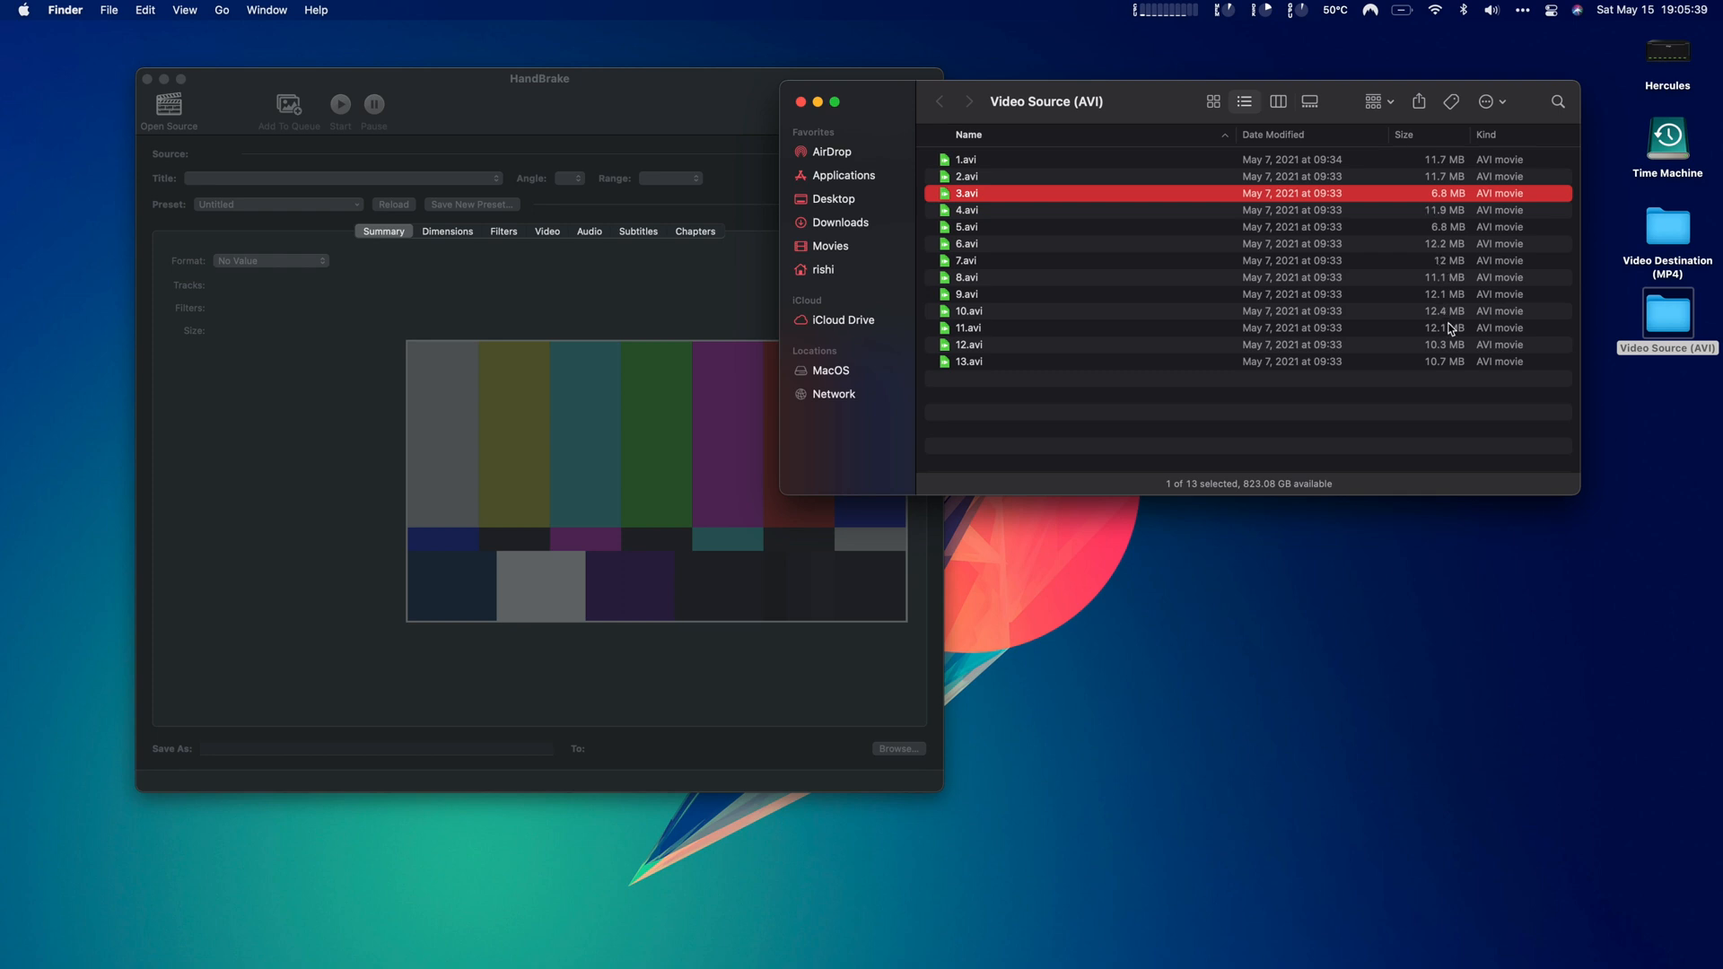
{"action": "mouse_move", "coordinate": [857, 97]}
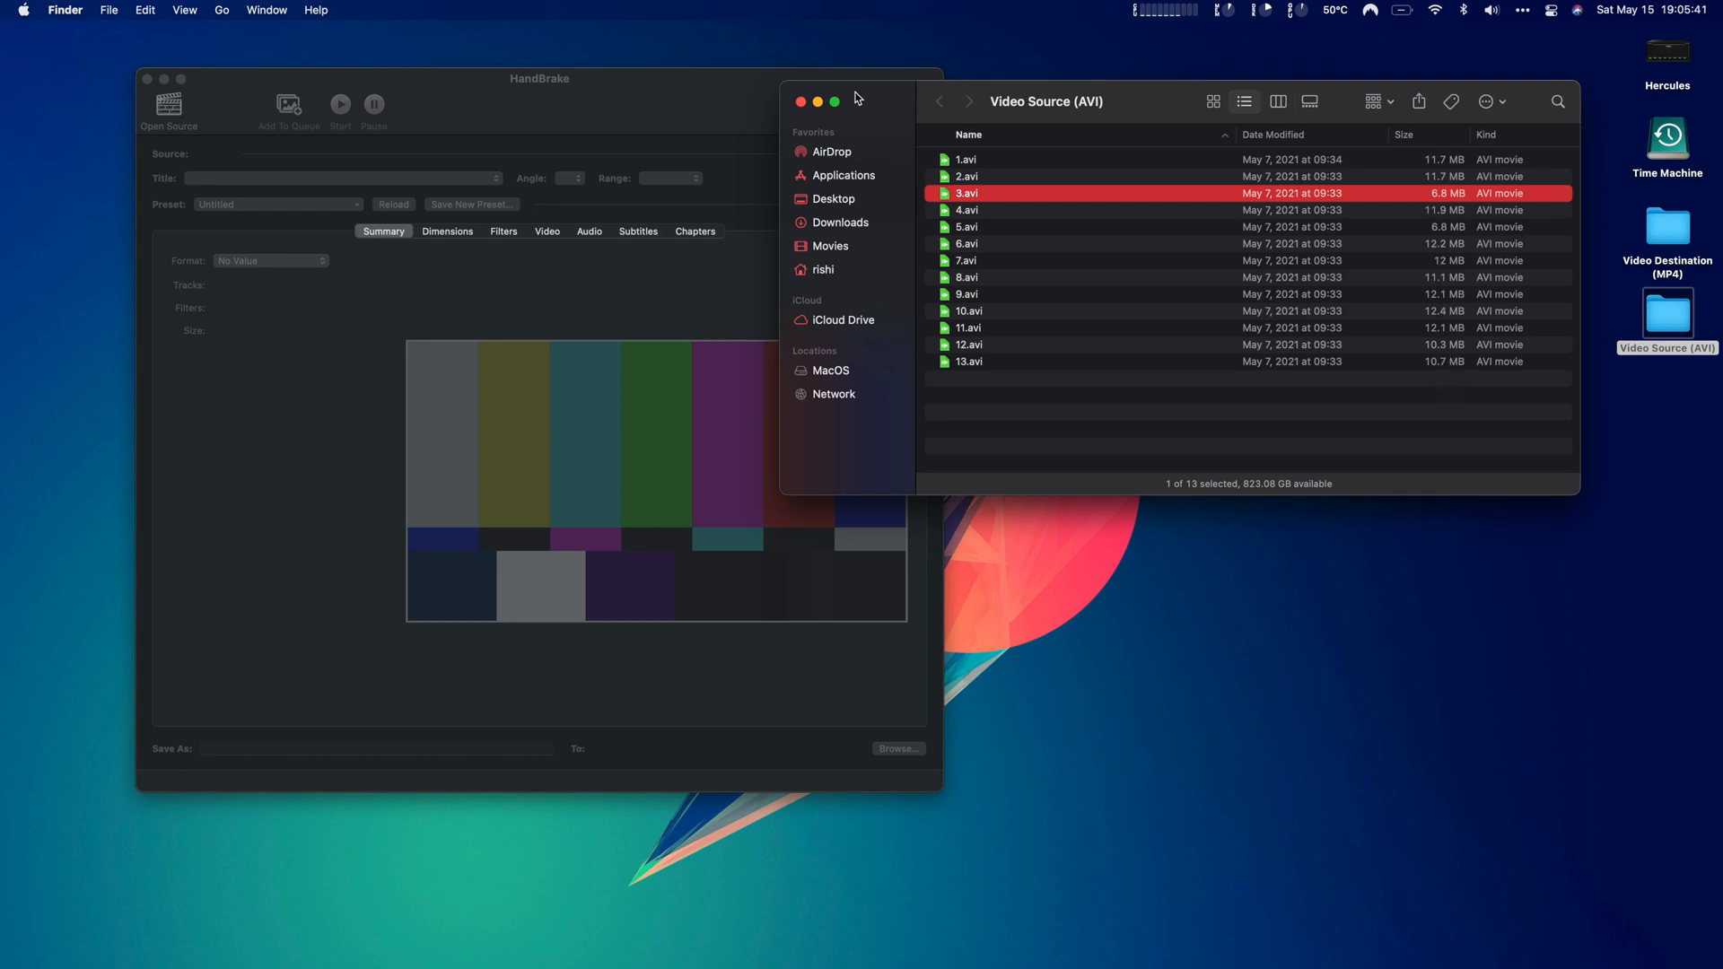
Check the Video Source (AVI) folder's Get Info details (141.8 MB, 14 items) and close them
{"action": "right_click", "coordinate": [1667, 316]}
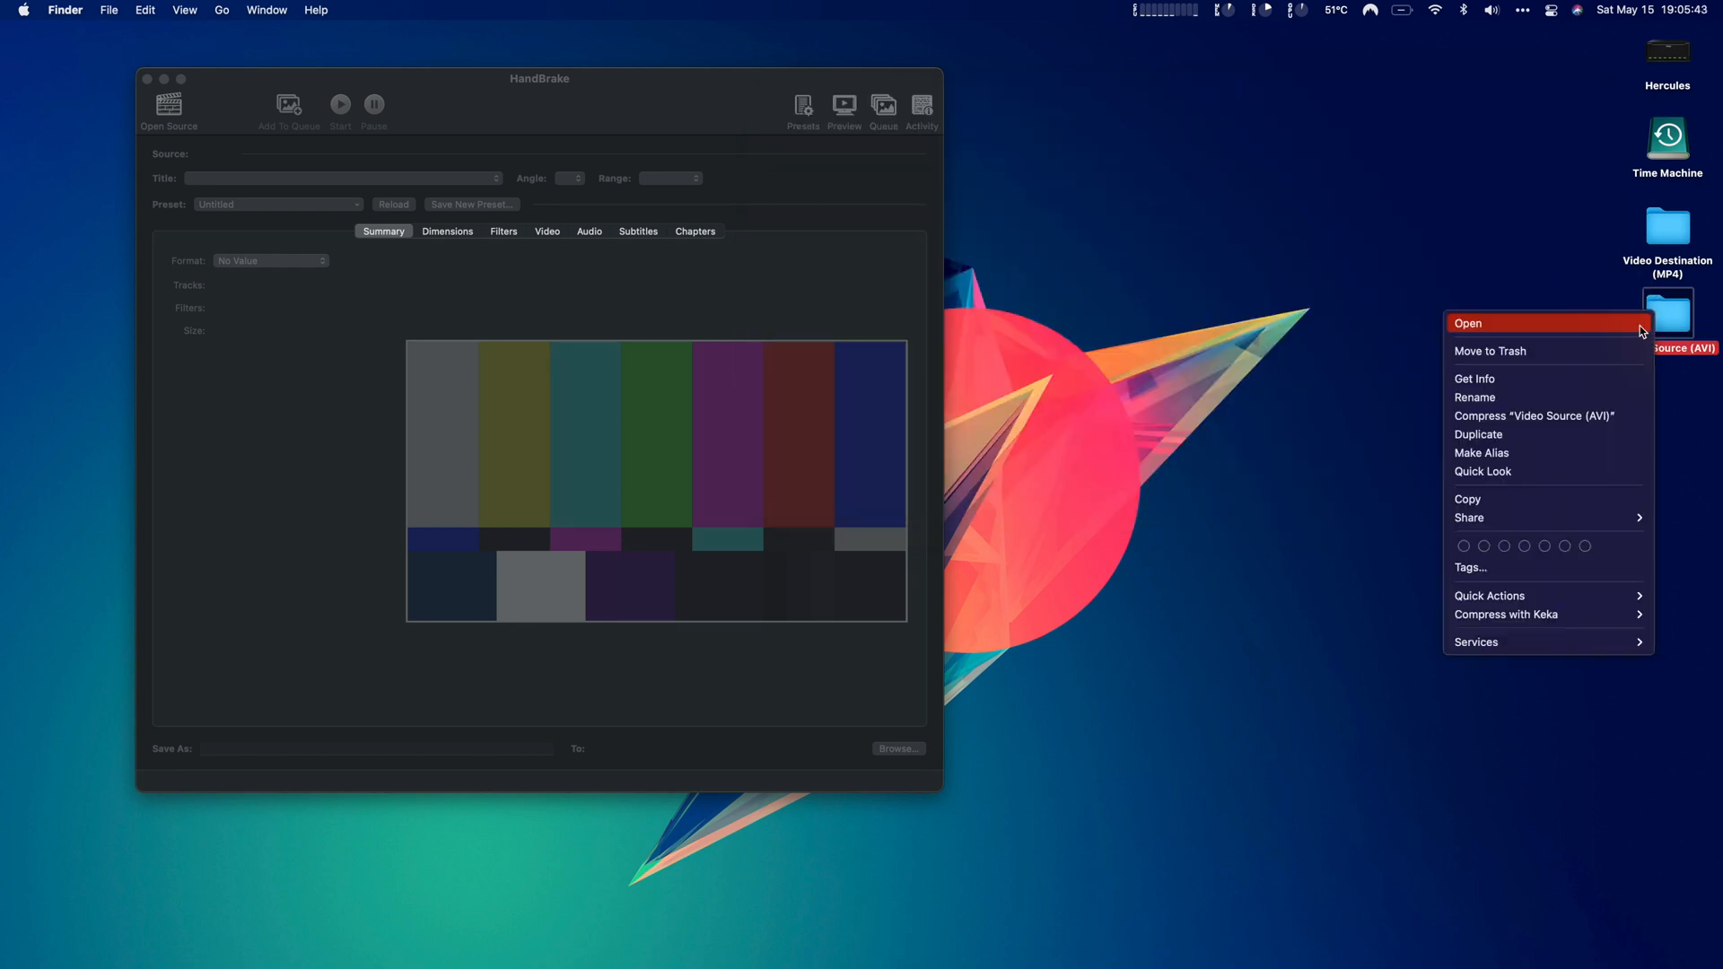
{"action": "left_click", "coordinate": [1475, 379]}
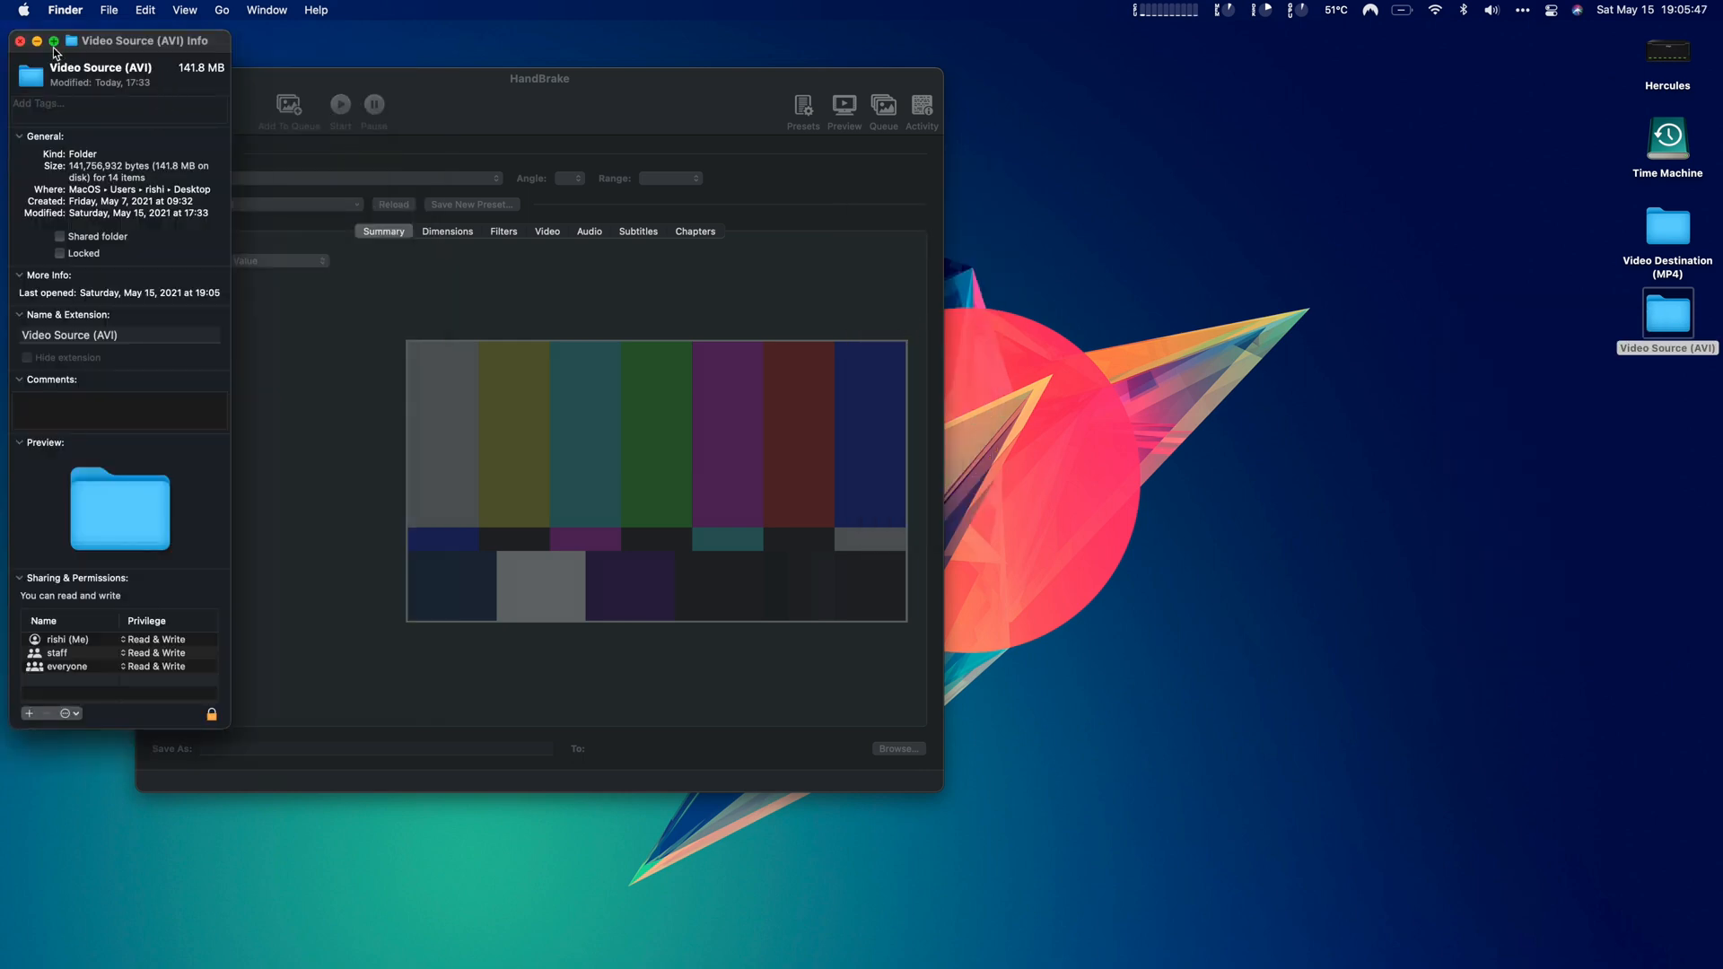
{"action": "left_click", "coordinate": [20, 42]}
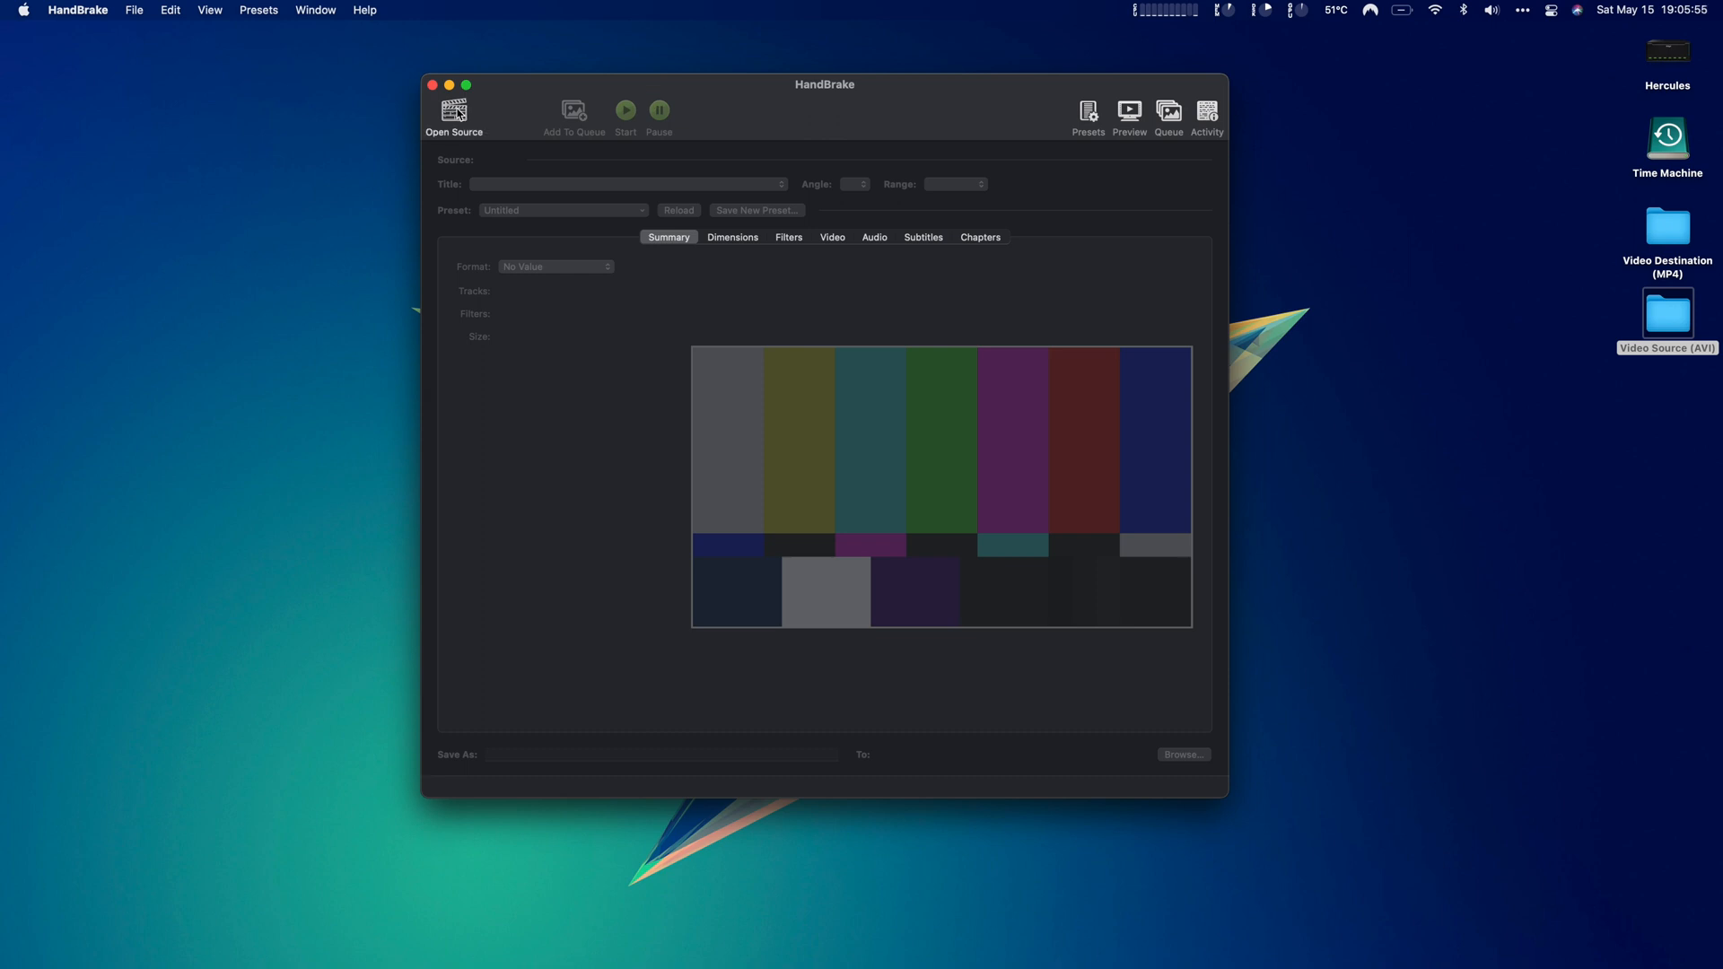
Load the whole Video Source (AVI) desktop folder as HandBrake's source and dismiss the title list
{"action": "left_click", "coordinate": [452, 115]}
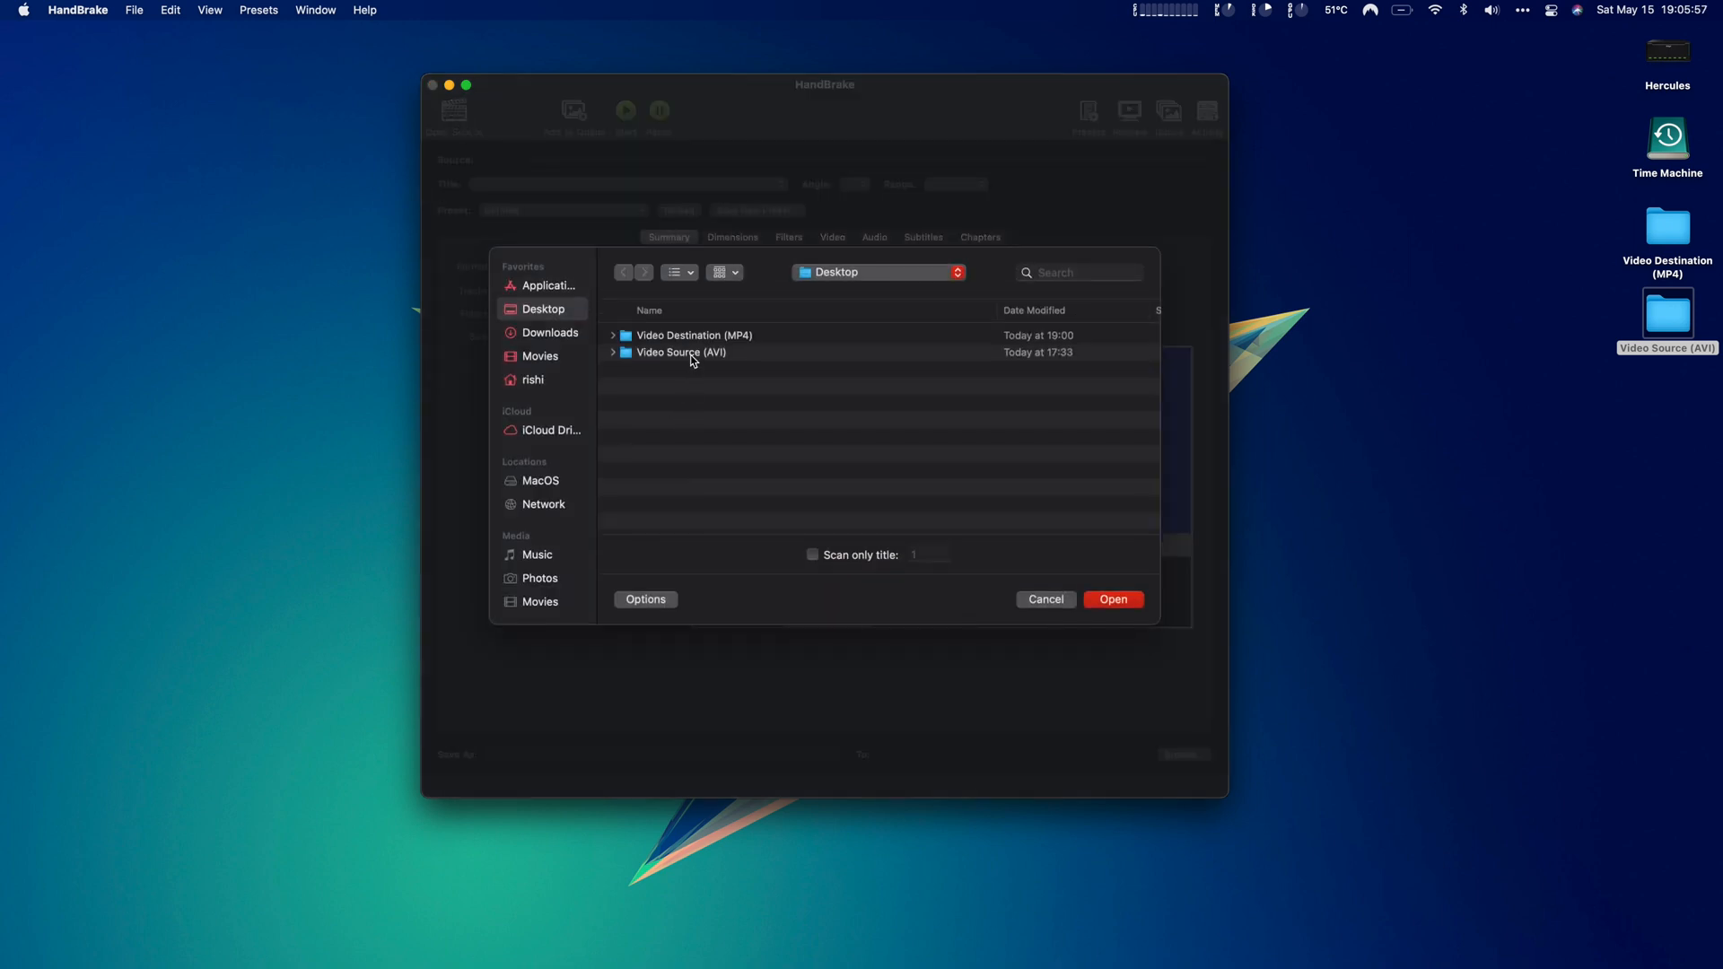
{"action": "double_click", "coordinate": [680, 351]}
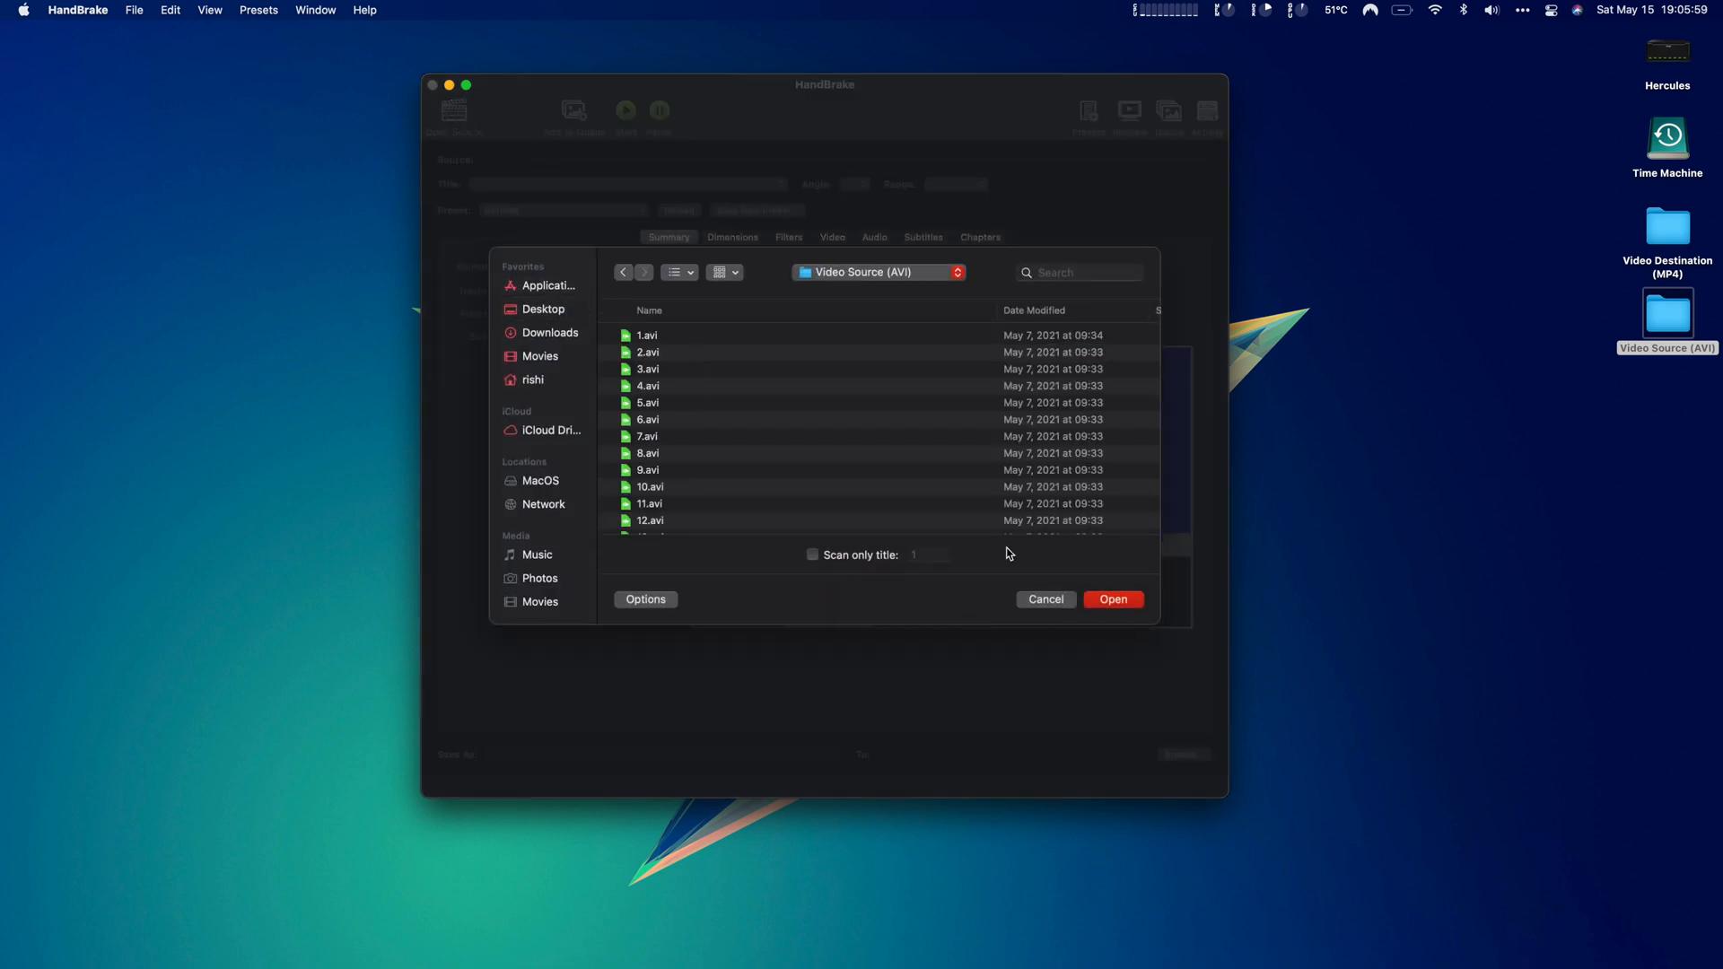
{"action": "left_click", "coordinate": [1112, 599]}
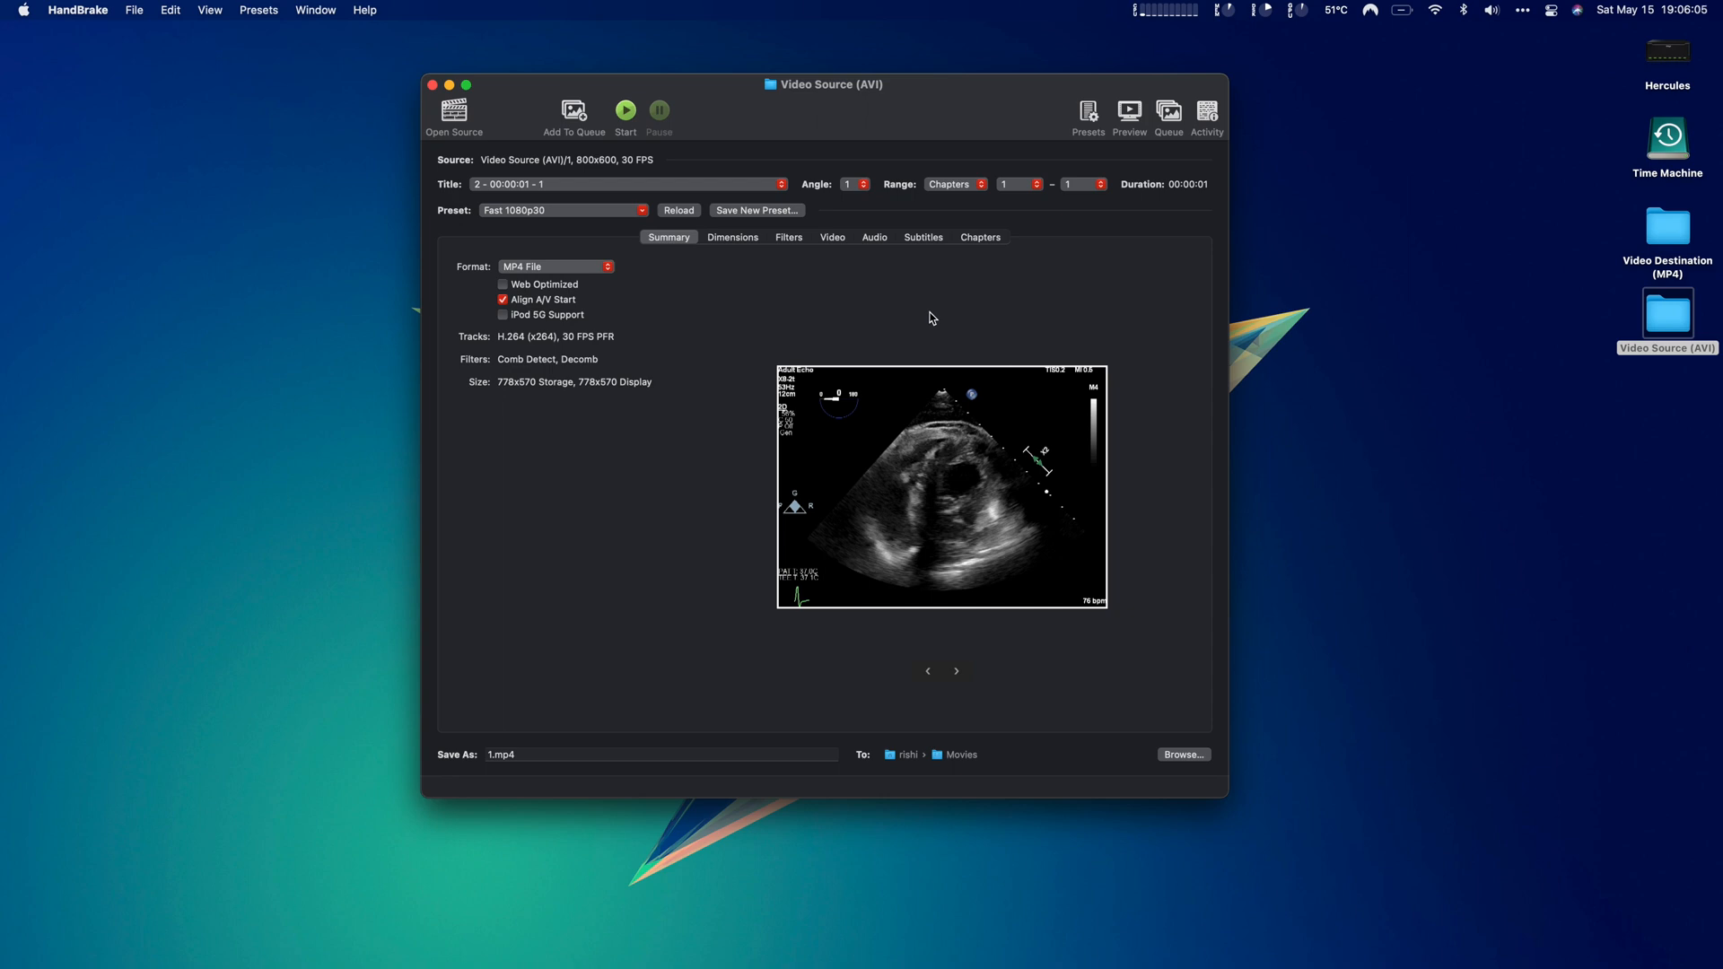
{"action": "mouse_move", "coordinate": [716, 199]}
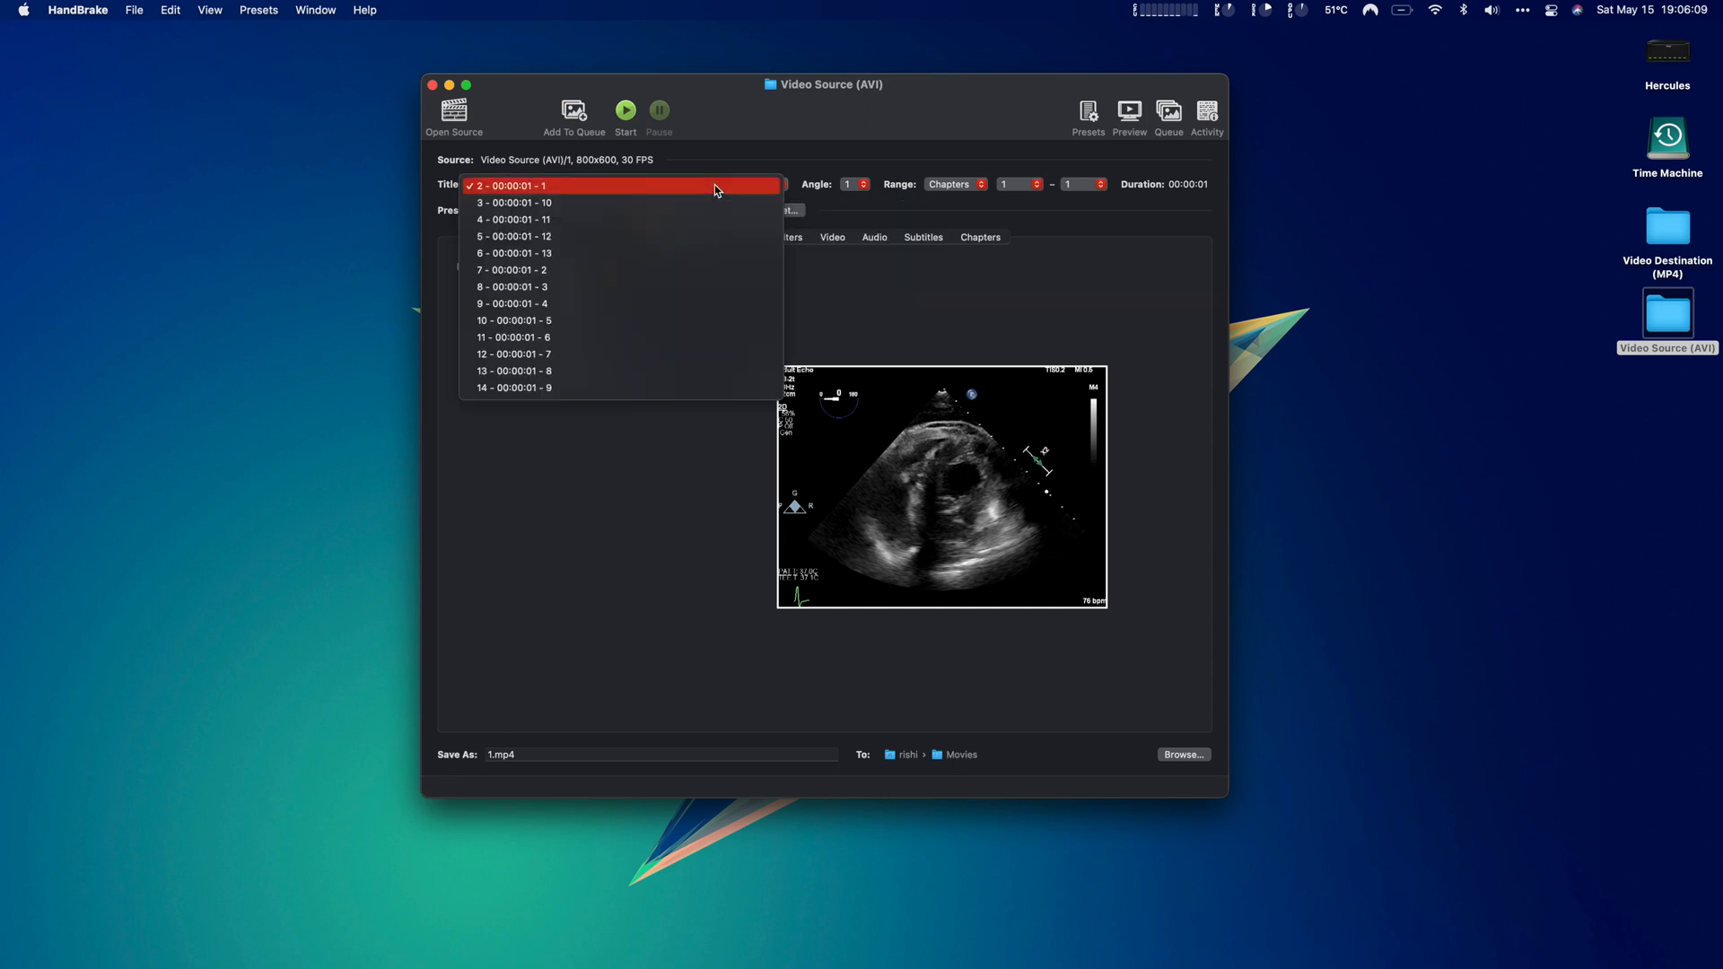
{"action": "left_click", "coordinate": [616, 185]}
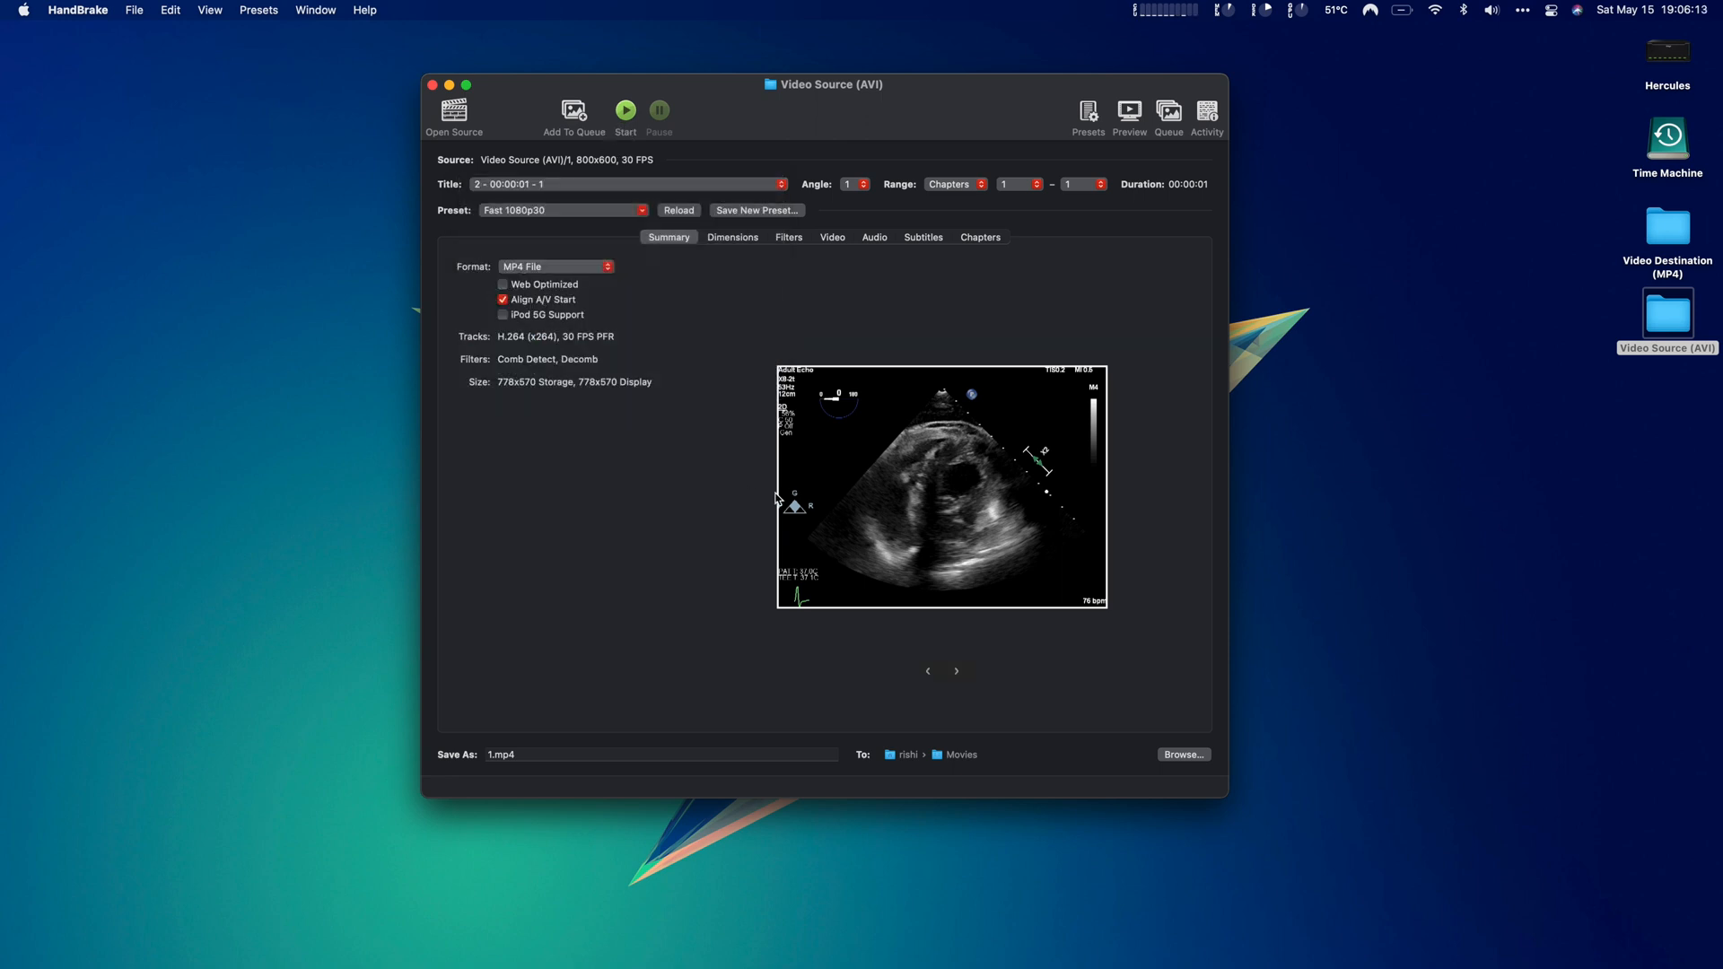
{"action": "mouse_move", "coordinate": [1182, 759]}
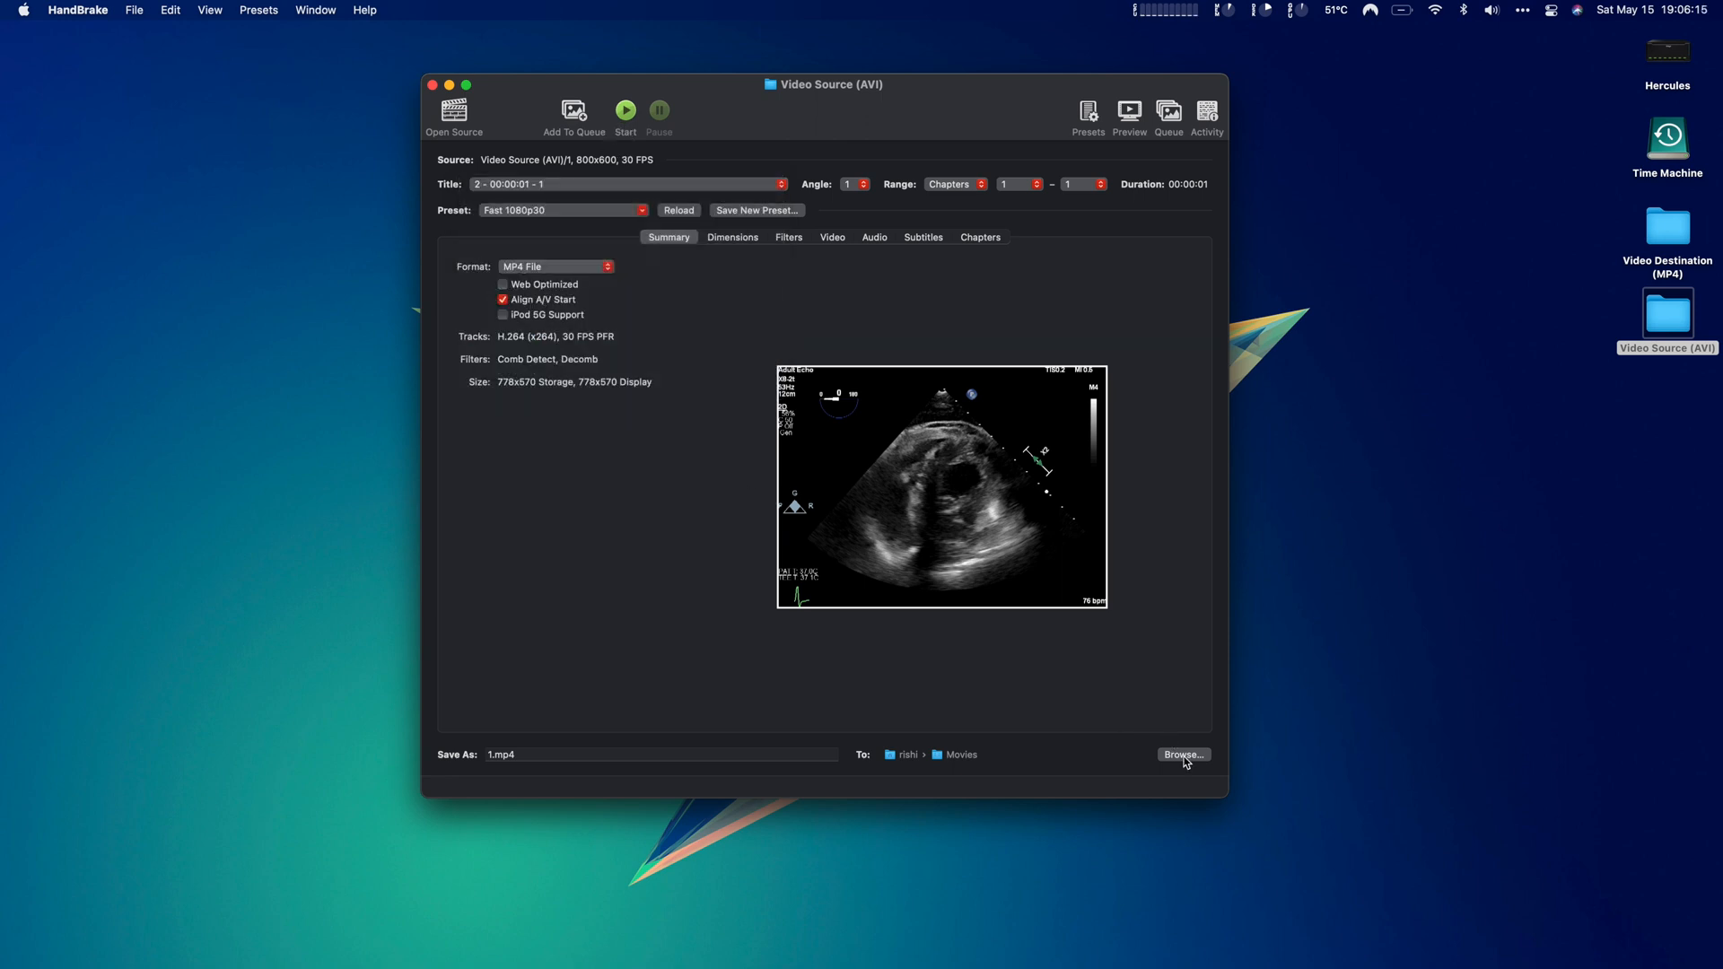
Set the output destination to the Video Destination (MP4) folder on the Desktop
{"action": "left_click", "coordinate": [1182, 756]}
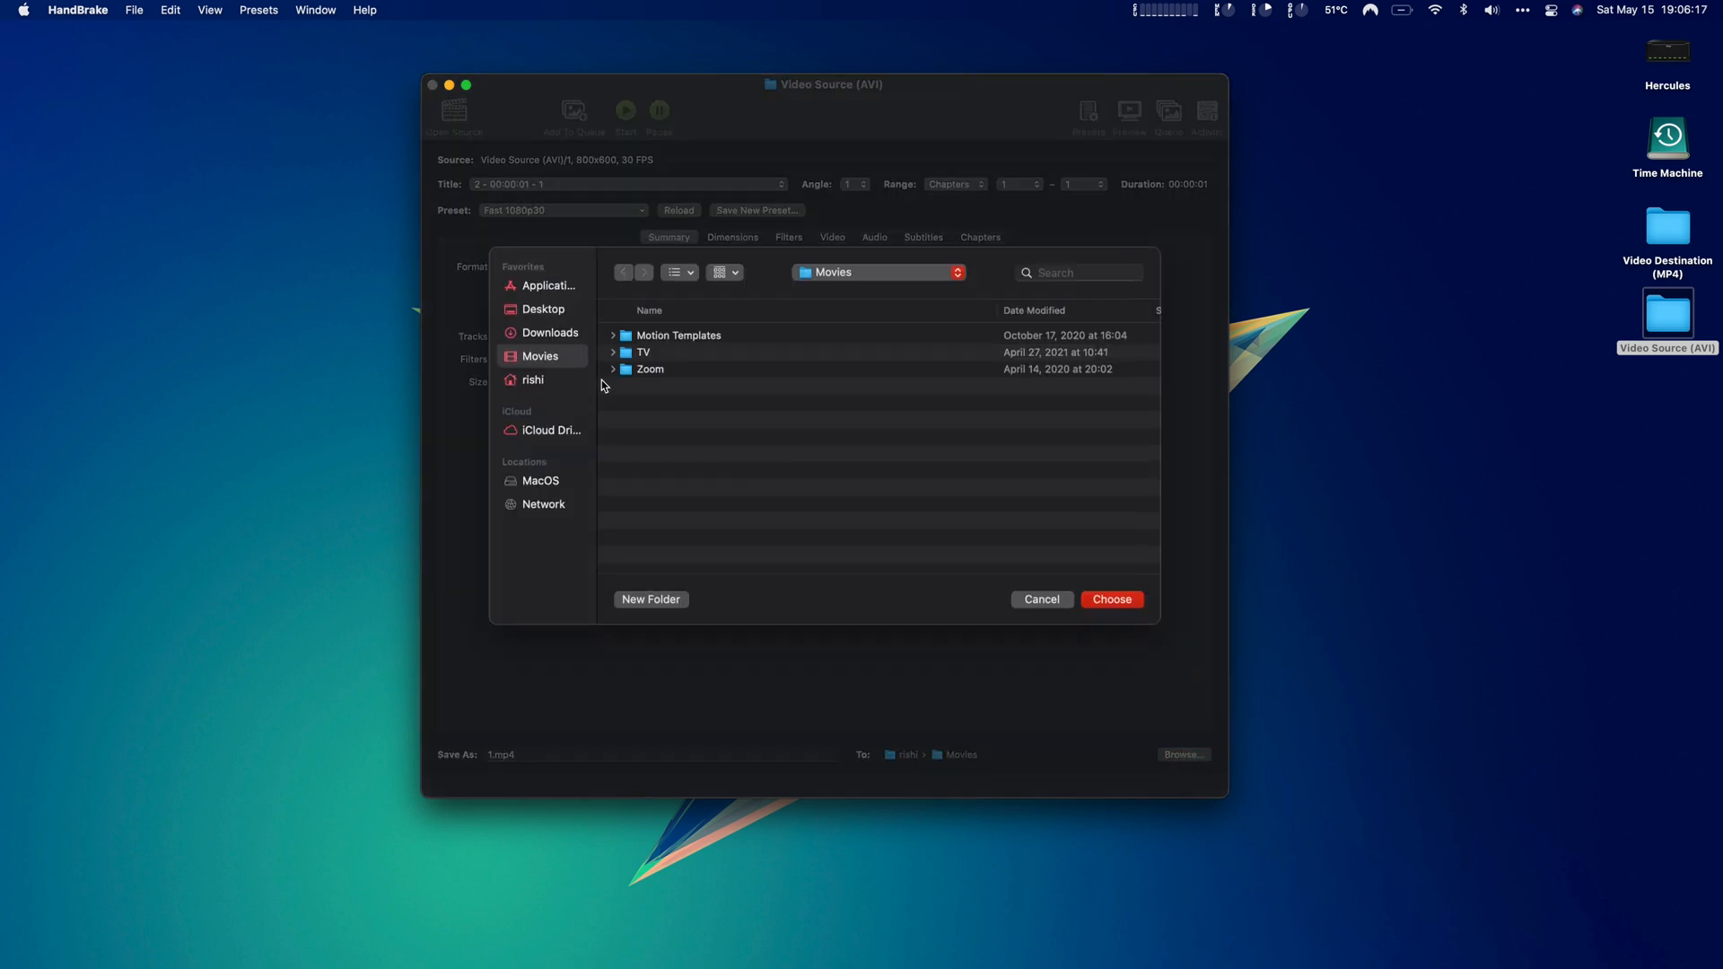
{"action": "left_click", "coordinate": [542, 309]}
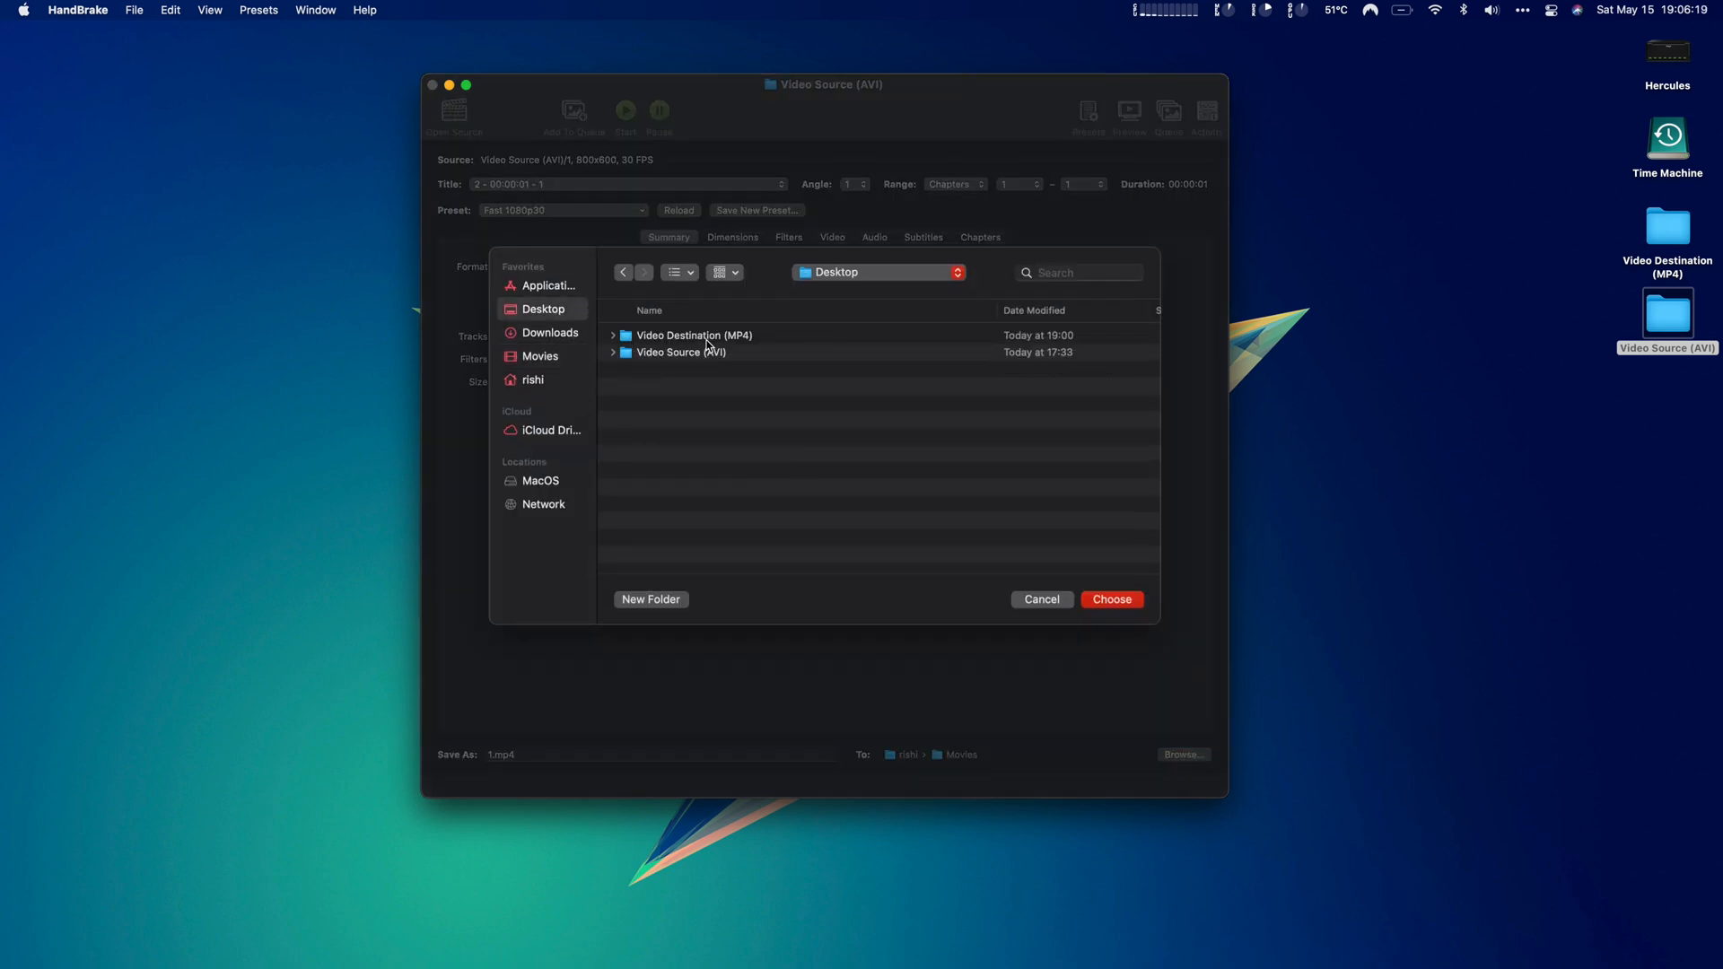
{"action": "left_click", "coordinate": [1111, 600]}
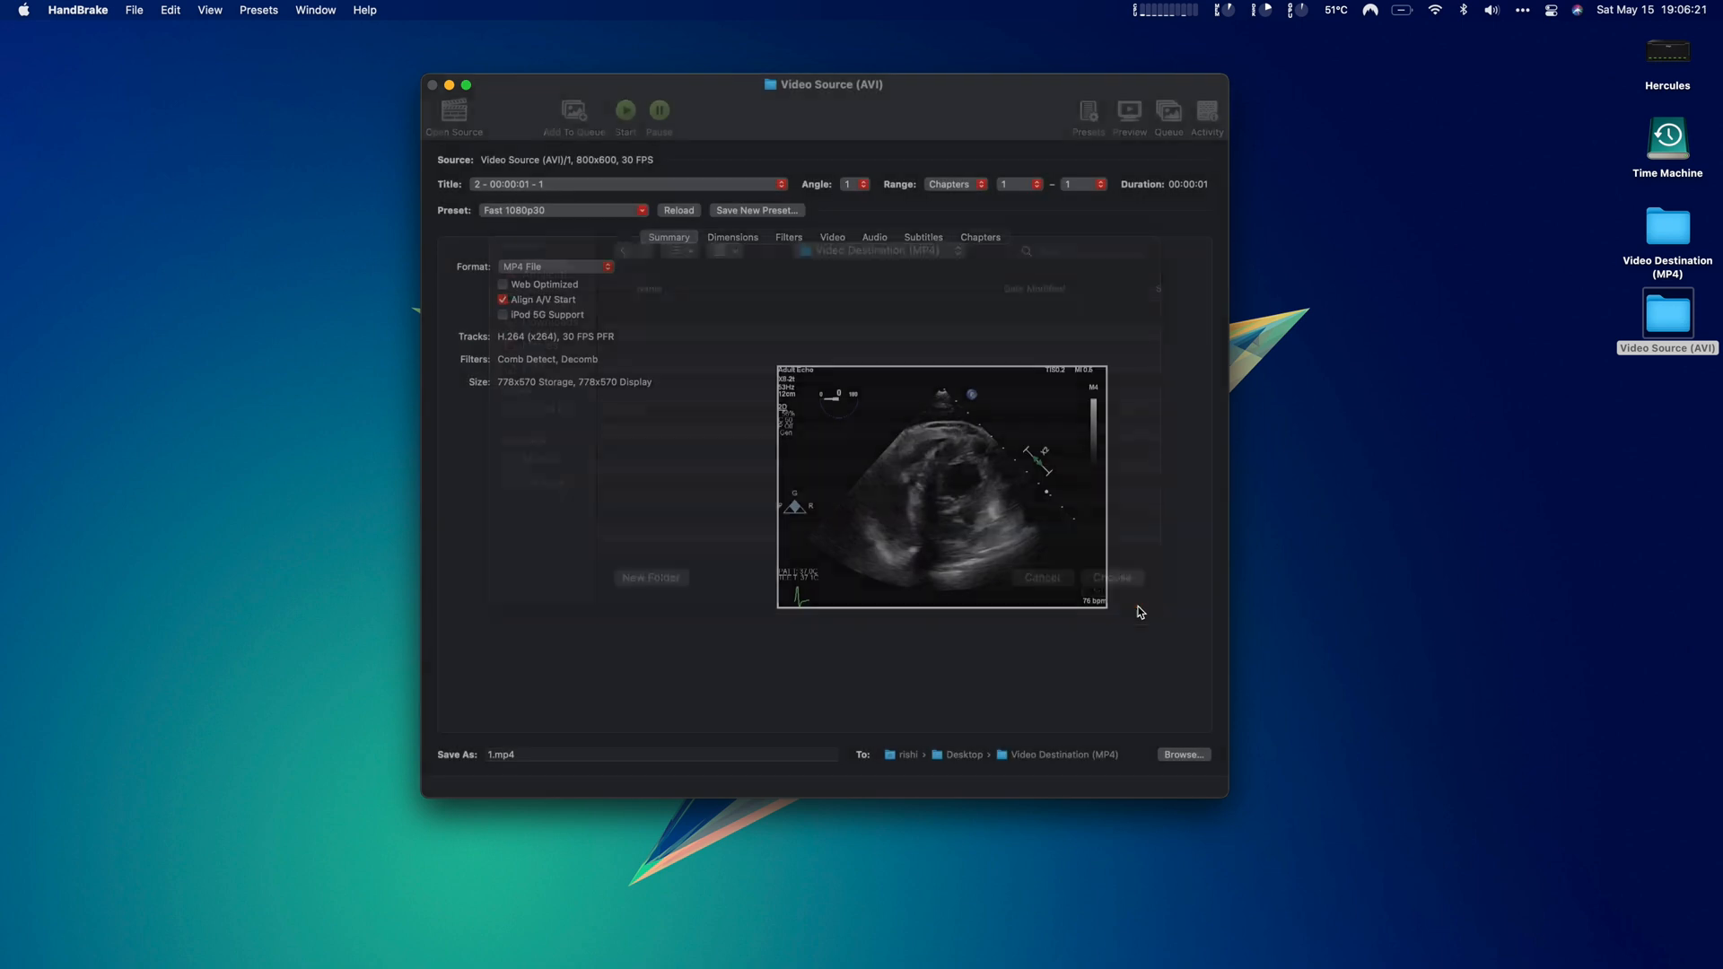
{"action": "left_click", "coordinate": [135, 11]}
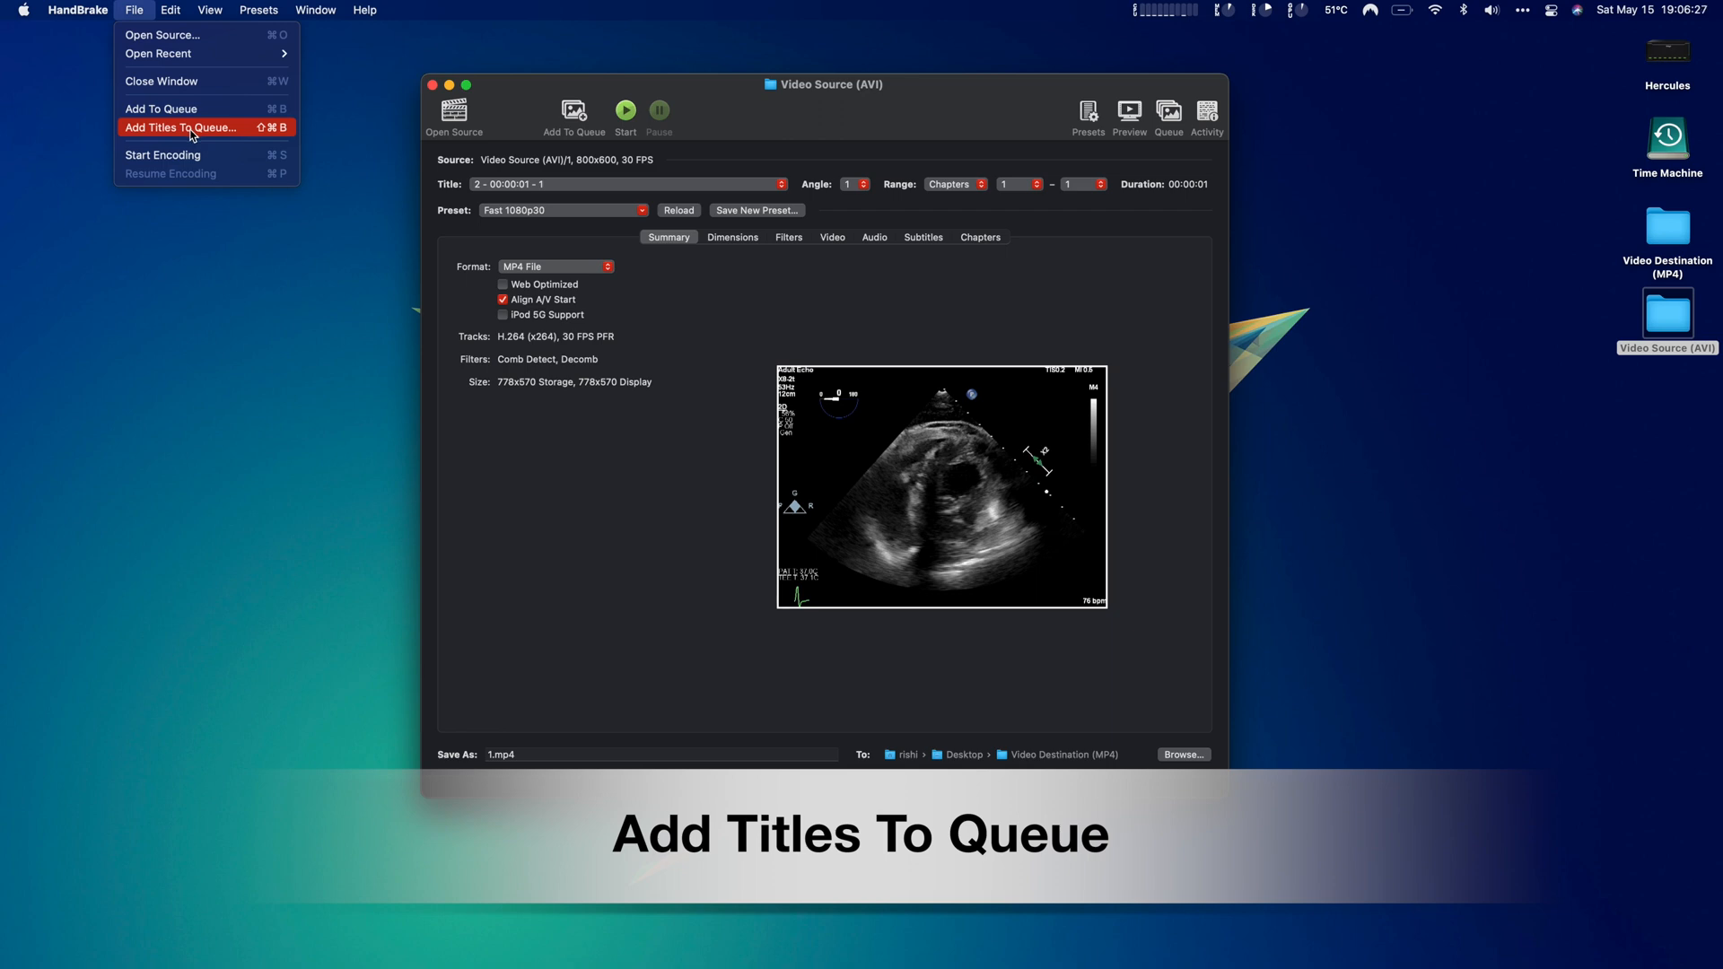
Add all source titles to the queue with the Fast 1080p30 preset and start the queue
{"action": "left_click", "coordinate": [181, 127]}
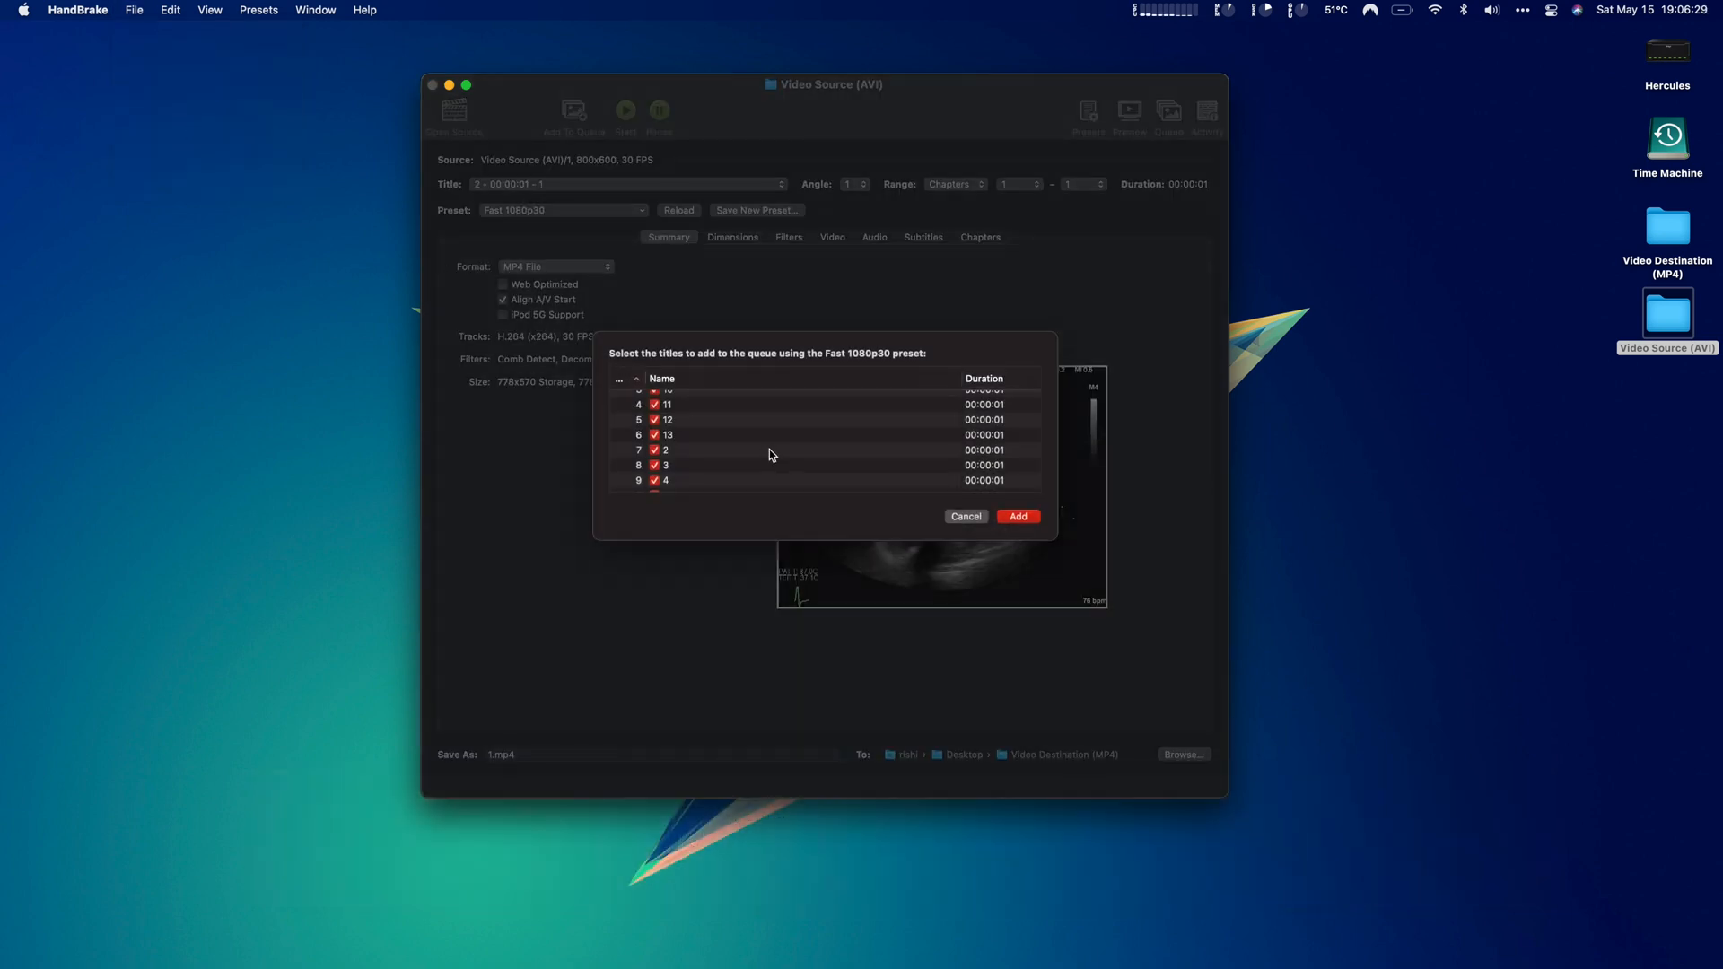
{"action": "scroll", "scroll_direction": "down", "scroll_amount": 3}
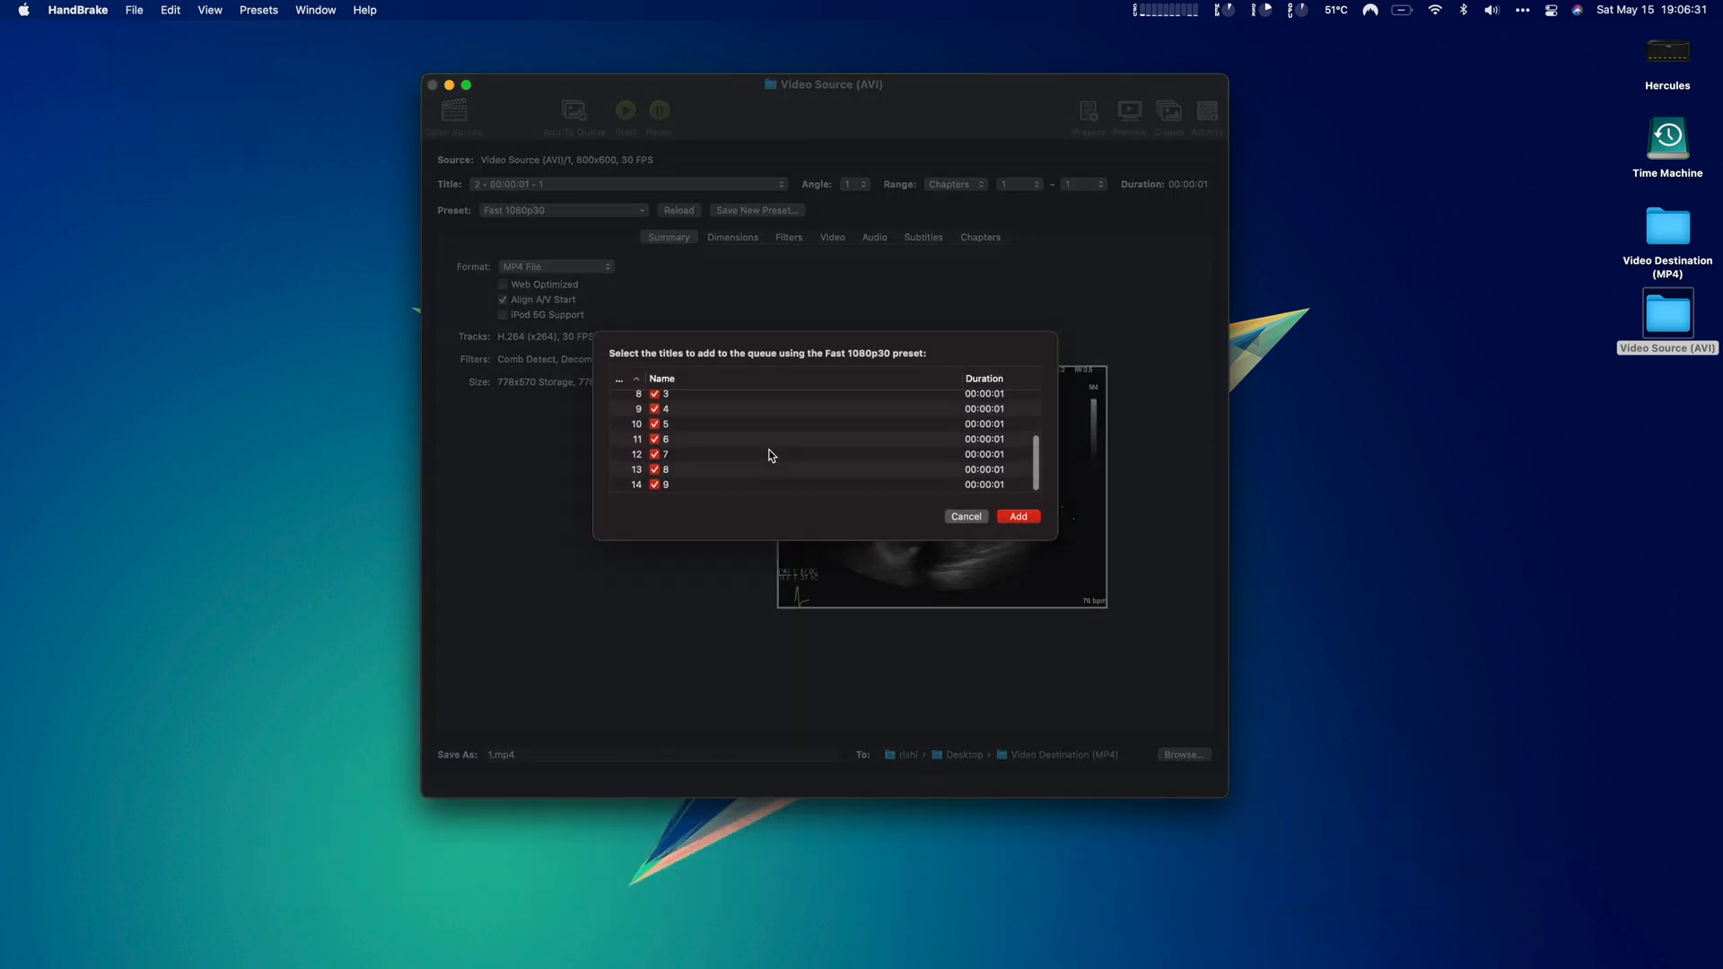
{"action": "left_click", "coordinate": [1016, 517]}
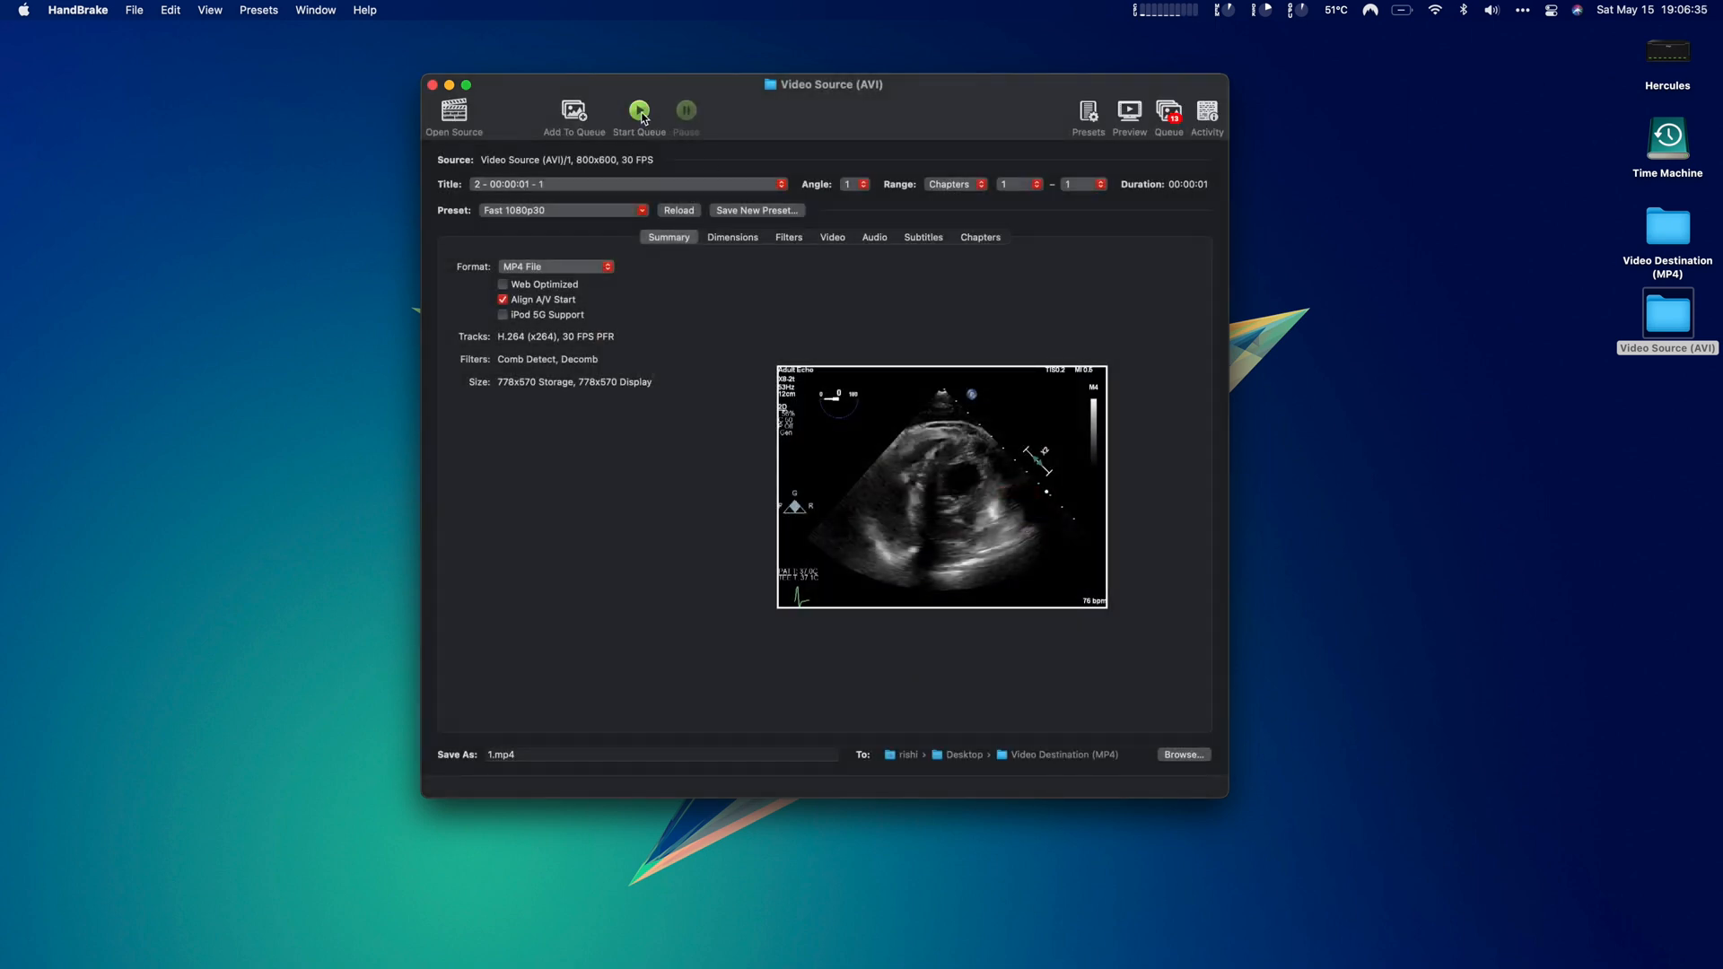
{"action": "left_click", "coordinate": [639, 112]}
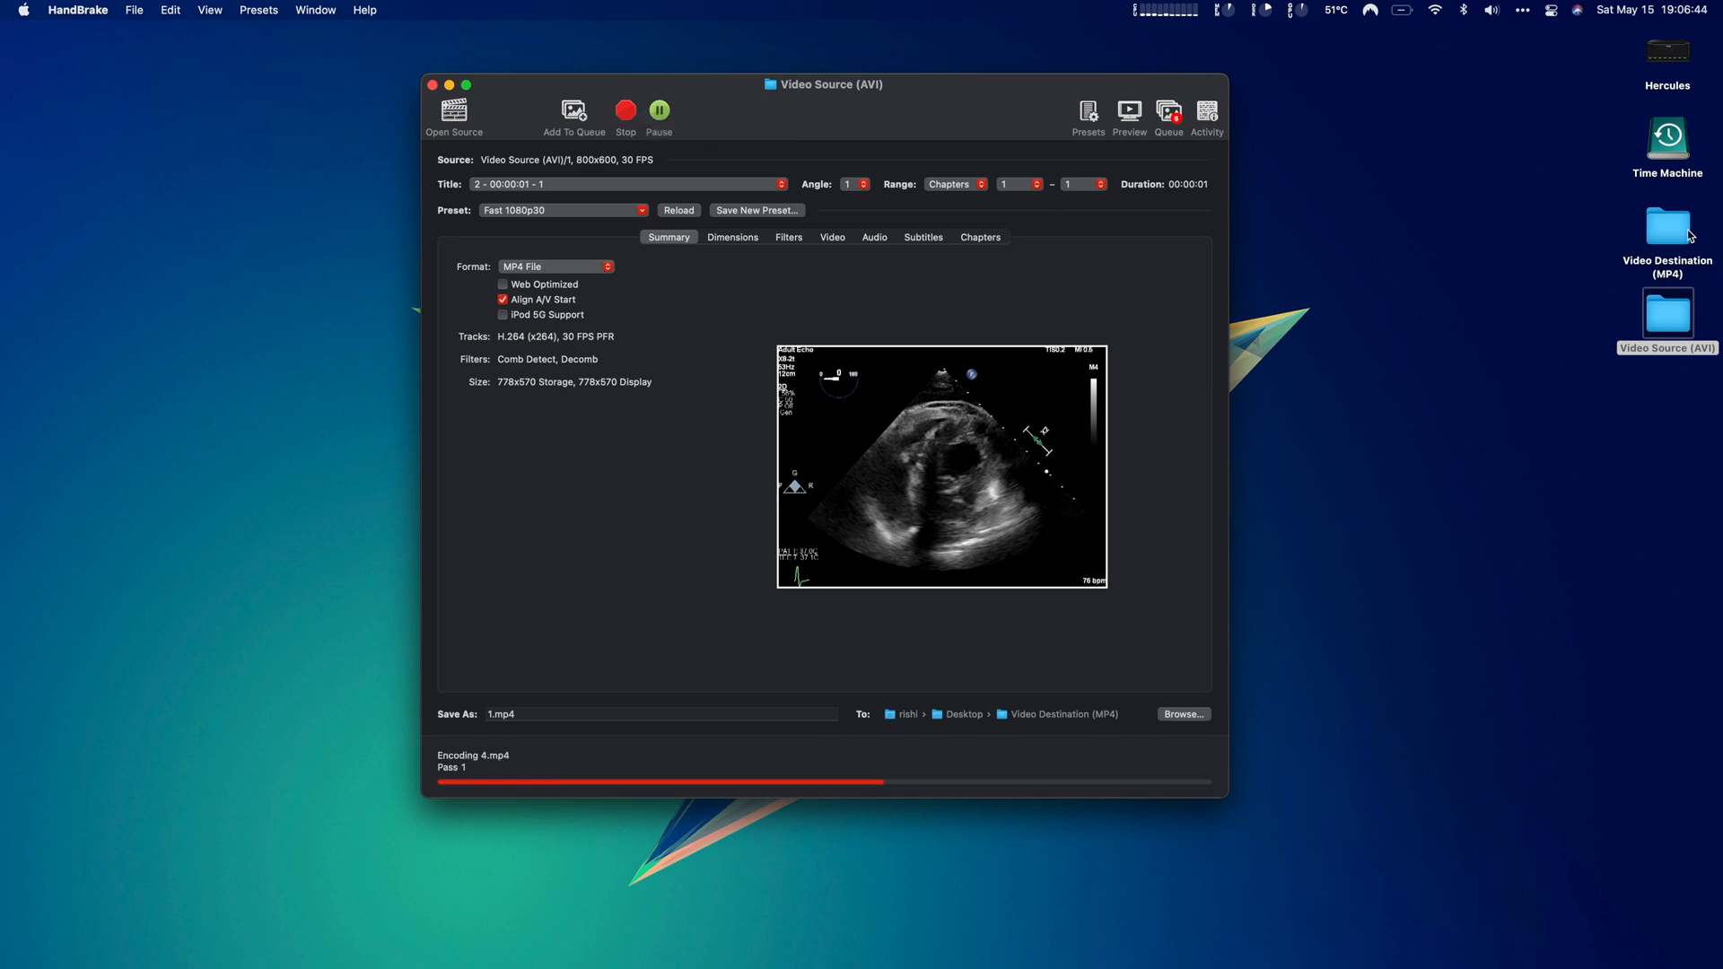
Open the Video Destination (MP4) folder of 13 converted files and check its total size, about 7.6 MB
{"action": "right_click", "coordinate": [1665, 228]}
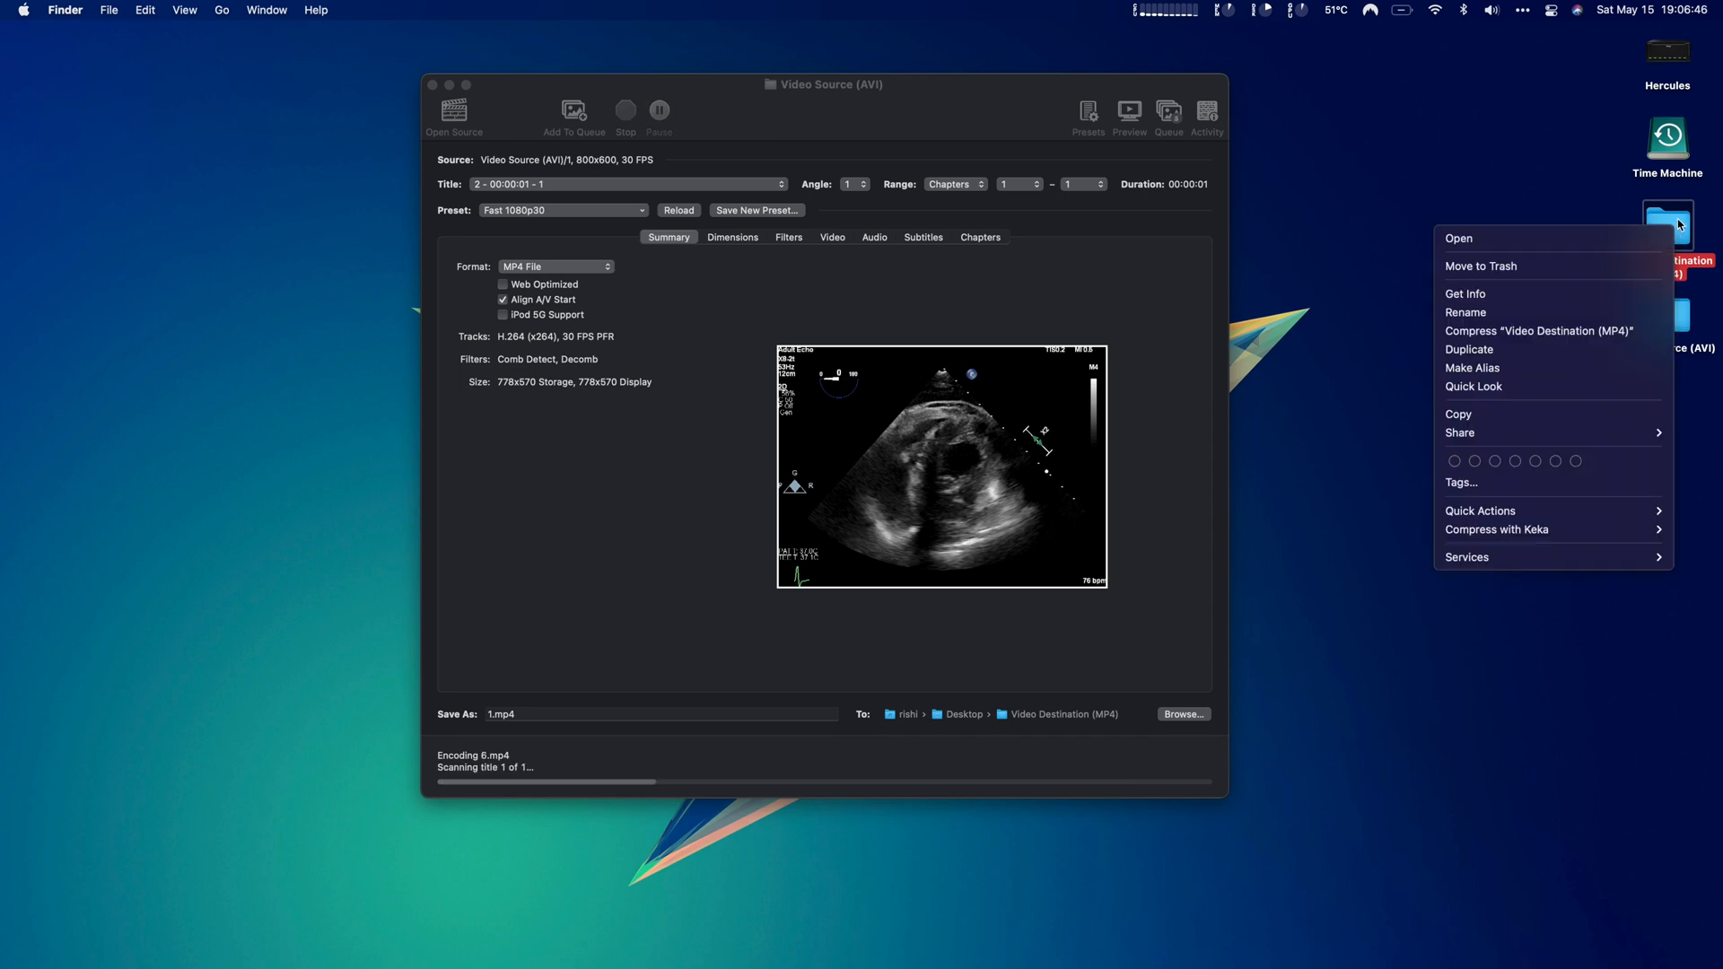
{"action": "left_click", "coordinate": [1459, 239]}
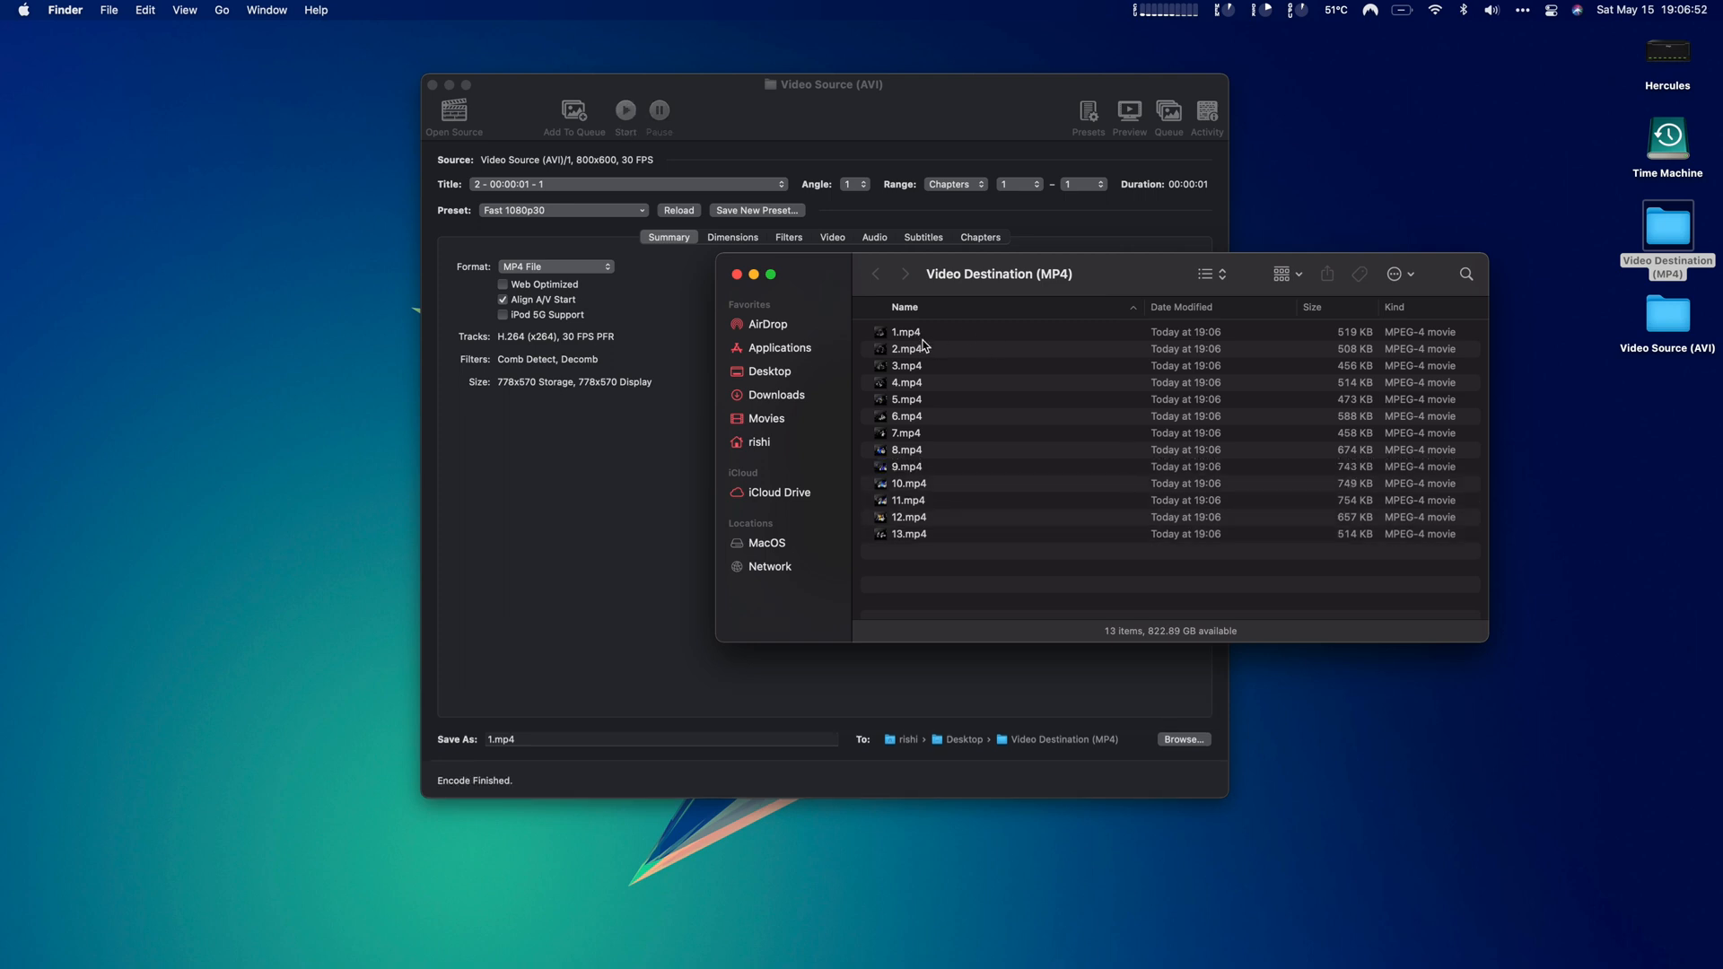
{"action": "right_click", "coordinate": [1667, 228]}
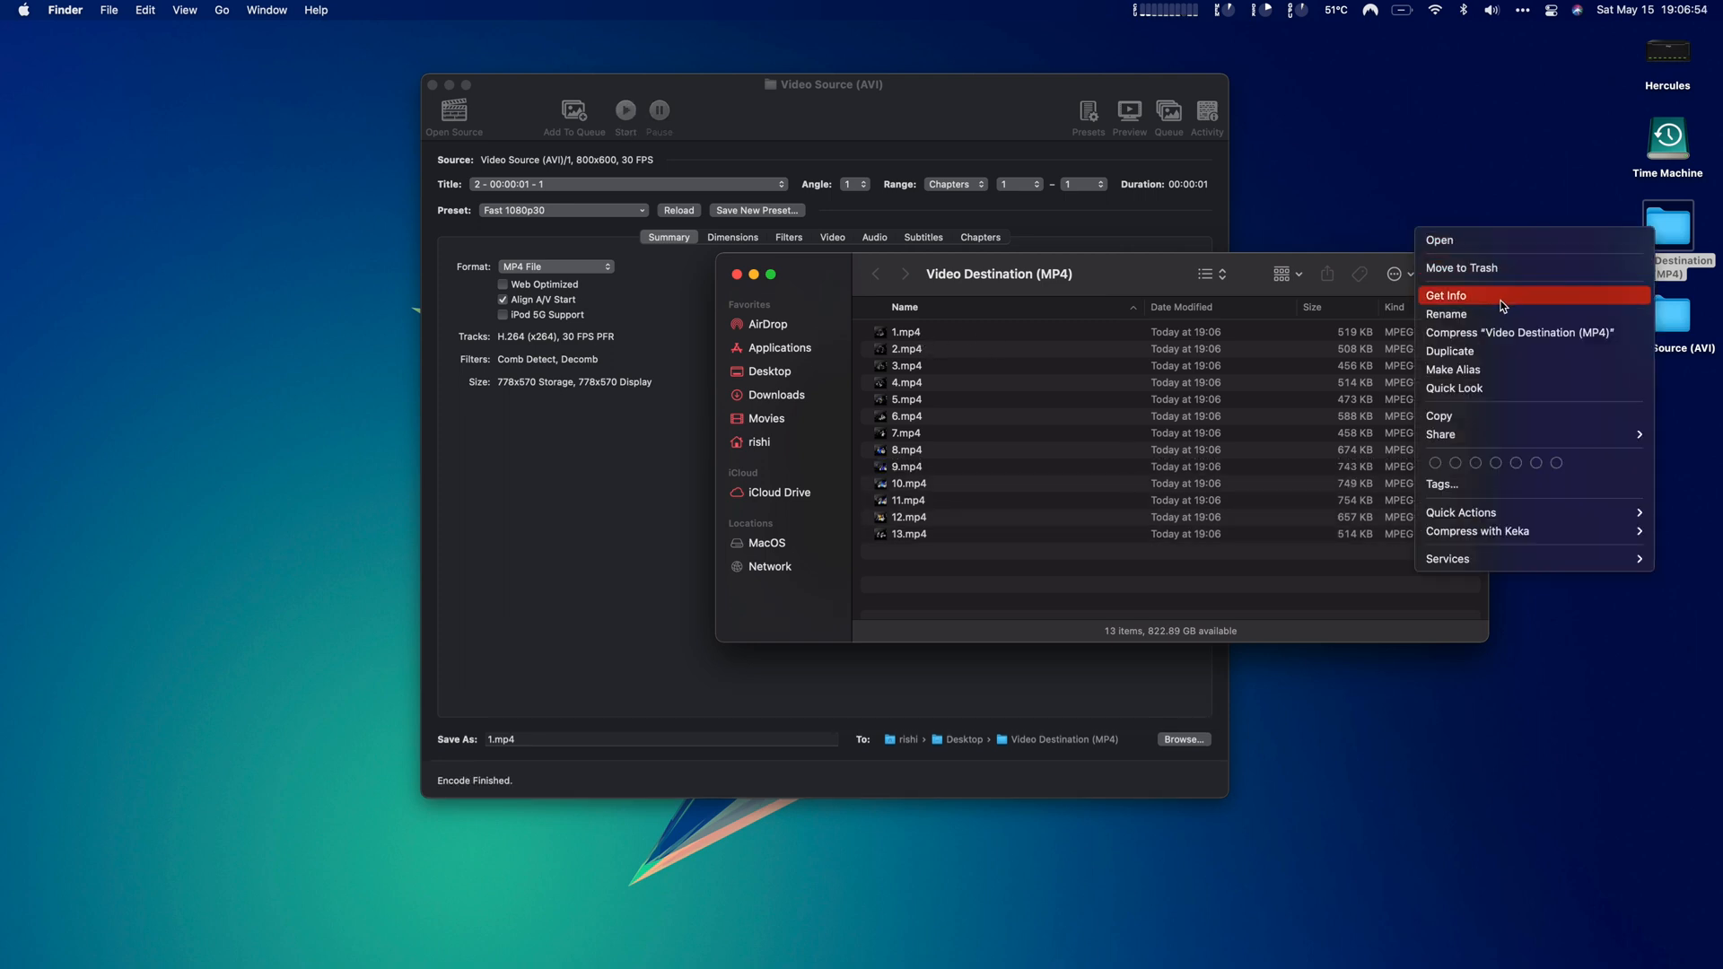
{"action": "left_click", "coordinate": [1446, 295]}
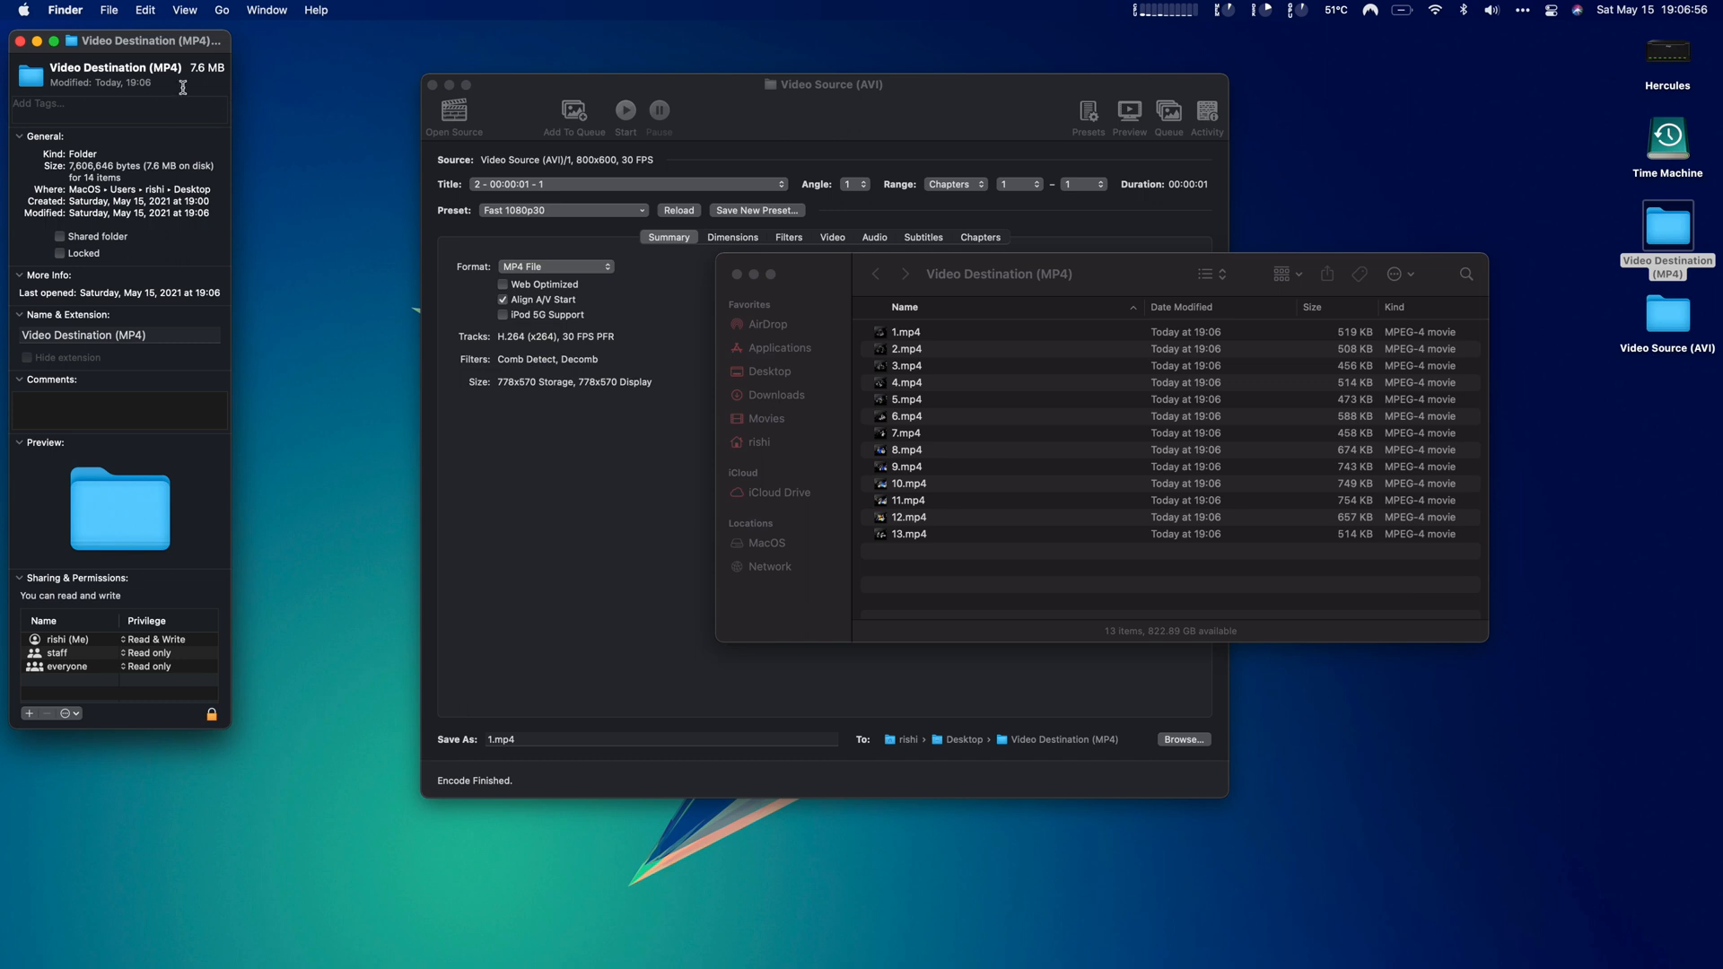
{"action": "mouse_move", "coordinate": [22, 42]}
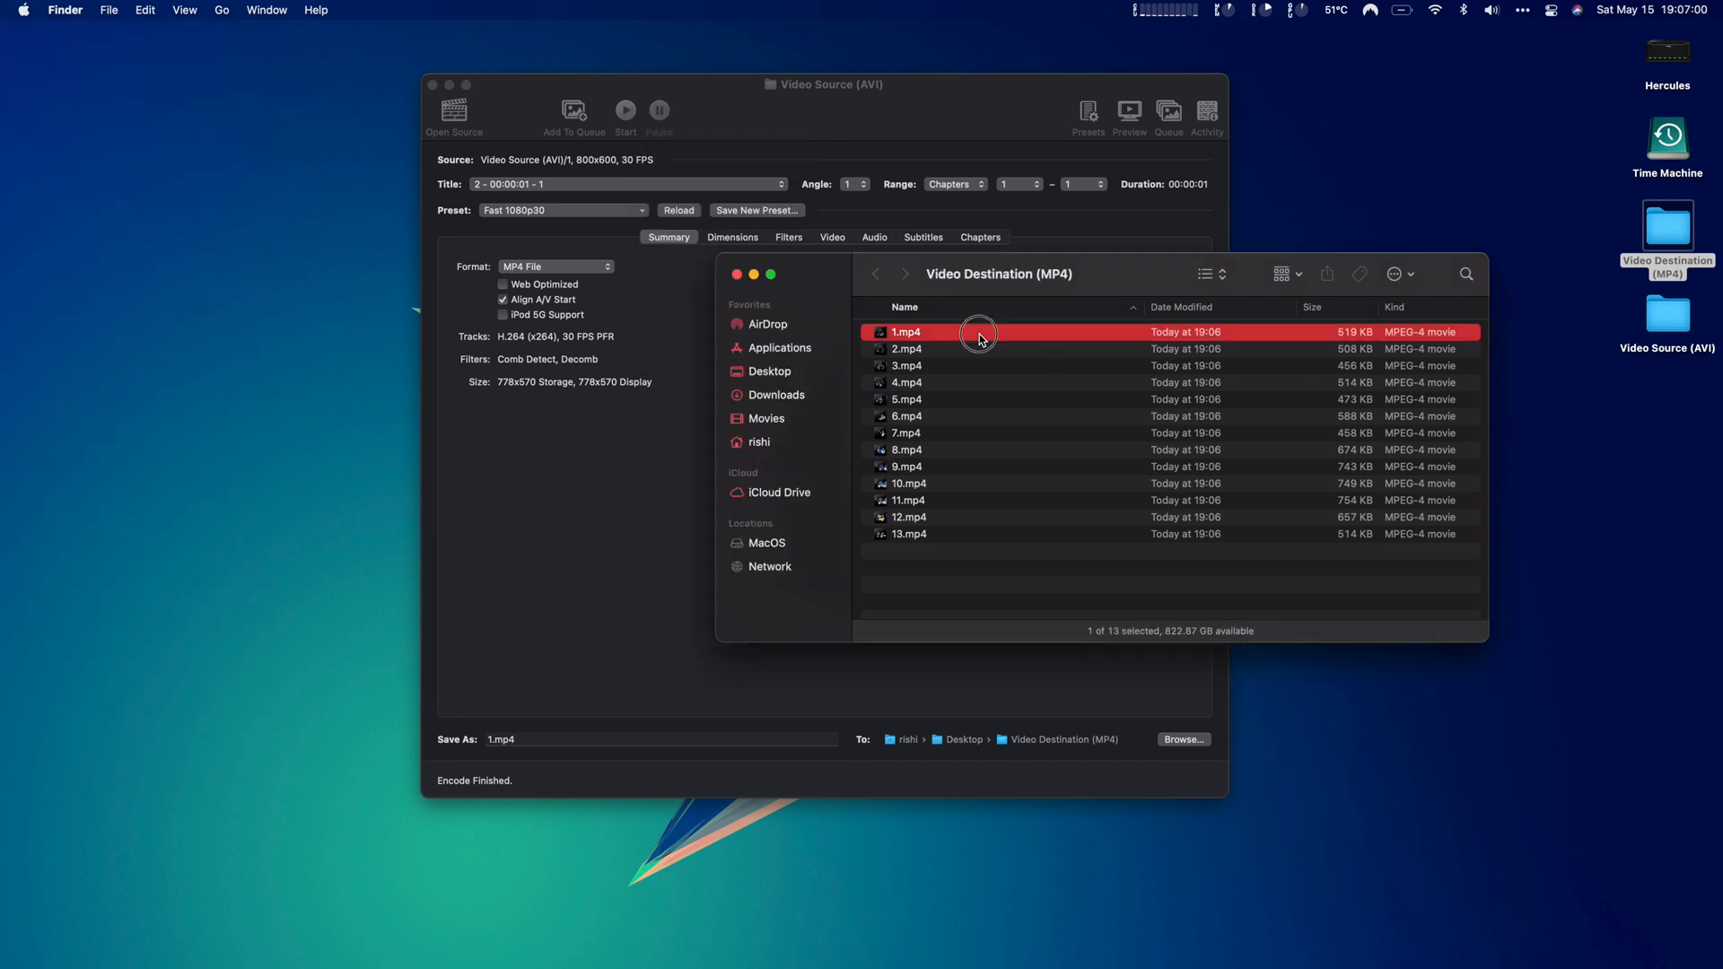
Play 1.mp4 and further converted clips in Quick Look to confirm playback, then return to HandBrake
{"action": "double_click", "coordinate": [904, 332]}
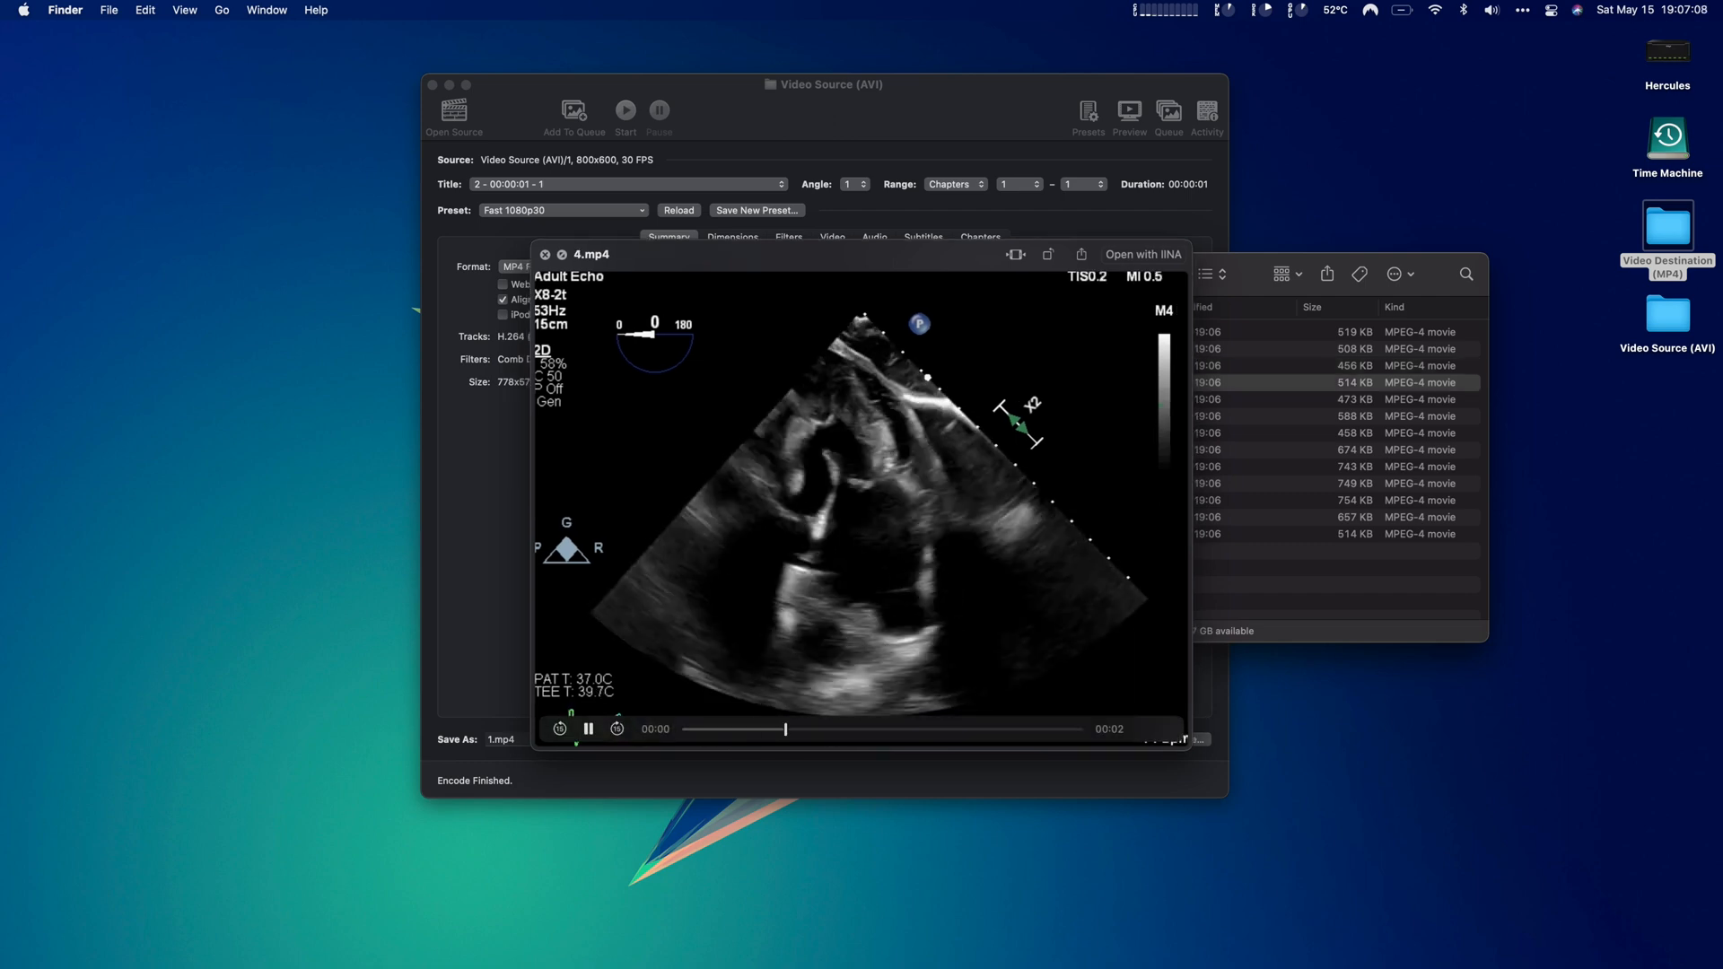
{"action": "left_click", "coordinate": [588, 728]}
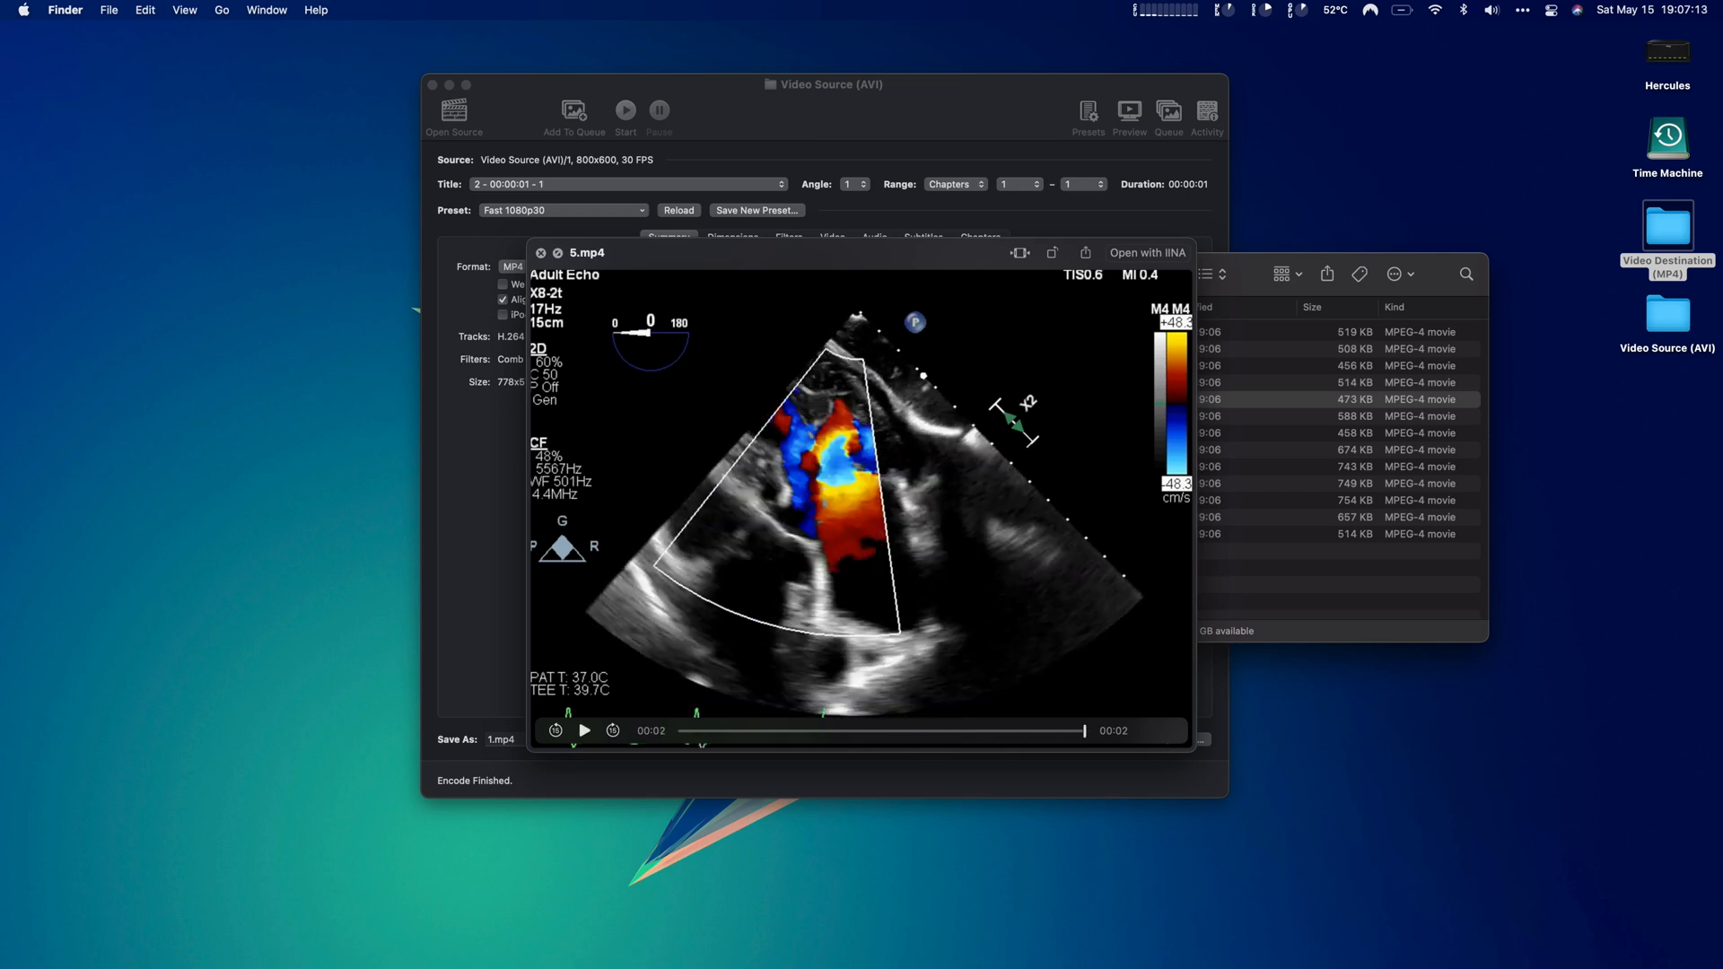
{"action": "left_click", "coordinate": [583, 730]}
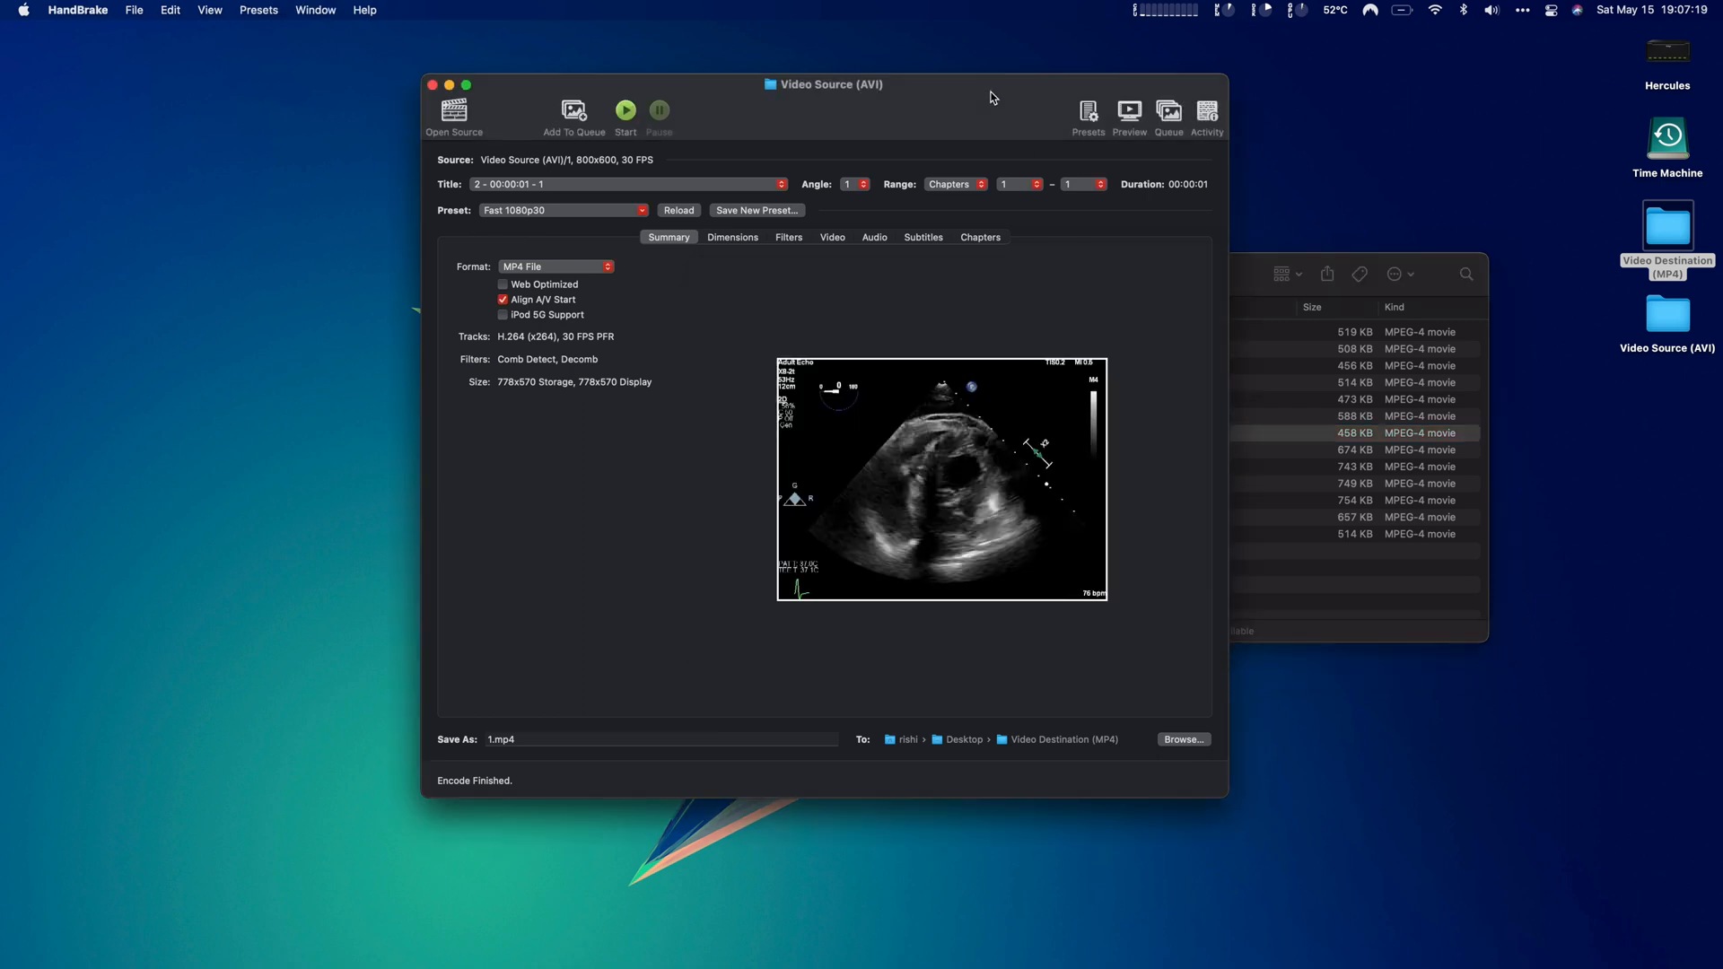
{"action": "mouse_move", "coordinate": [1224, 380]}
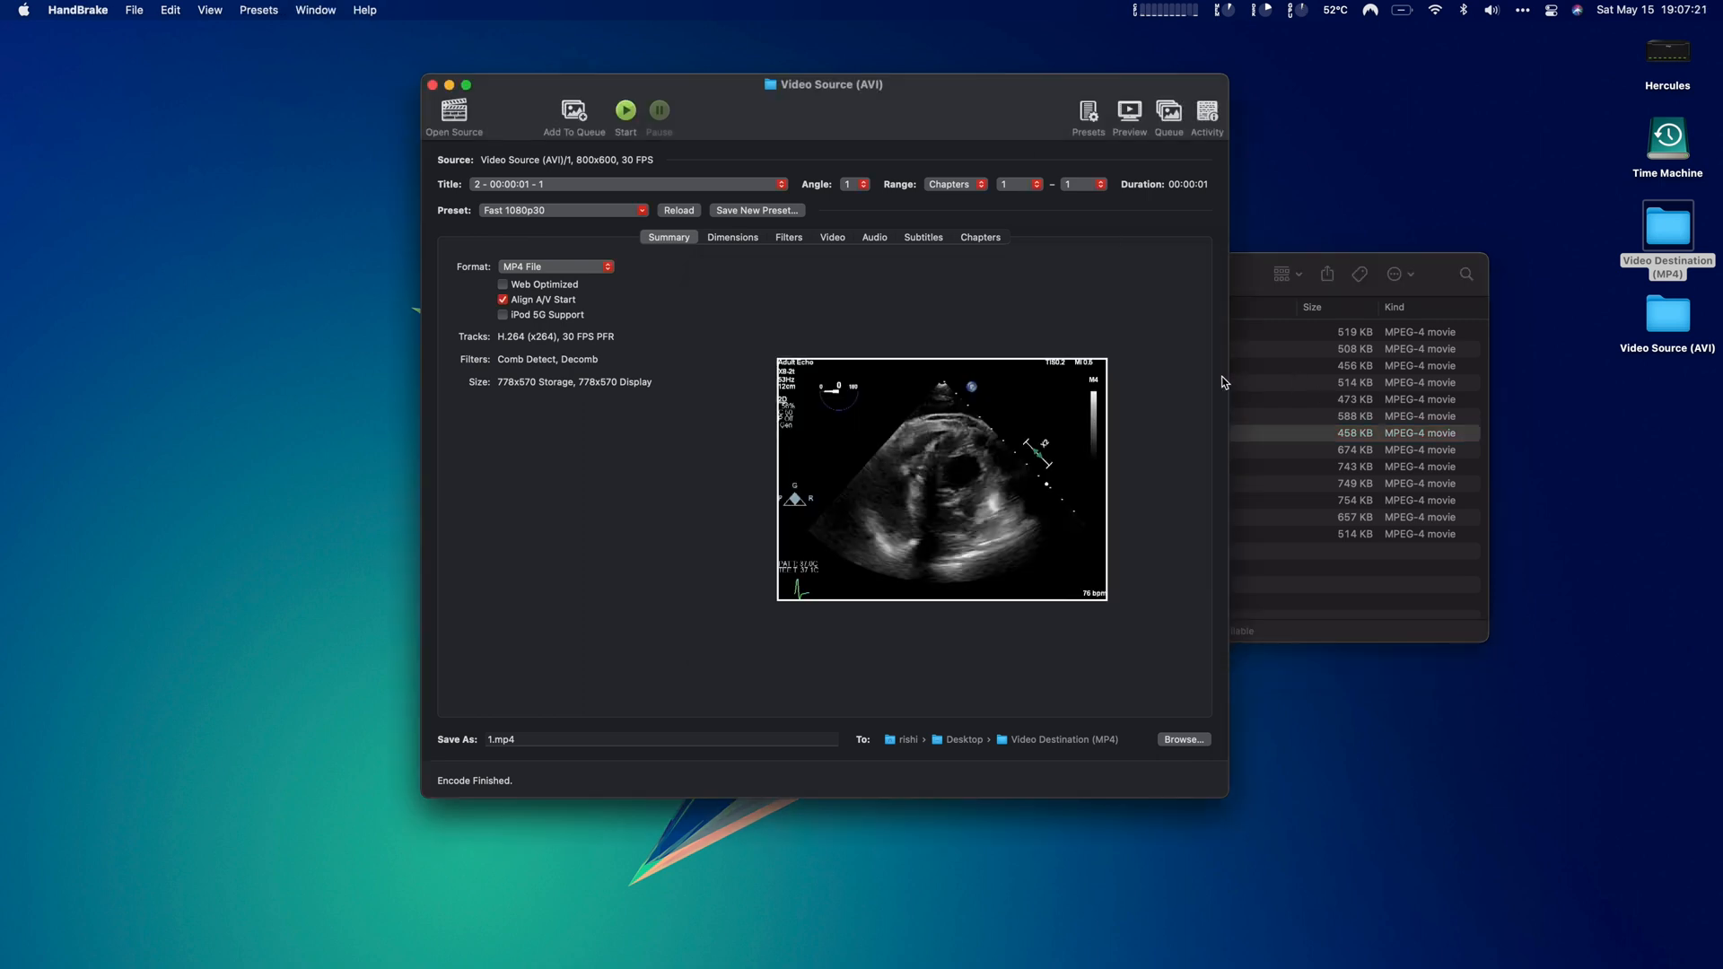